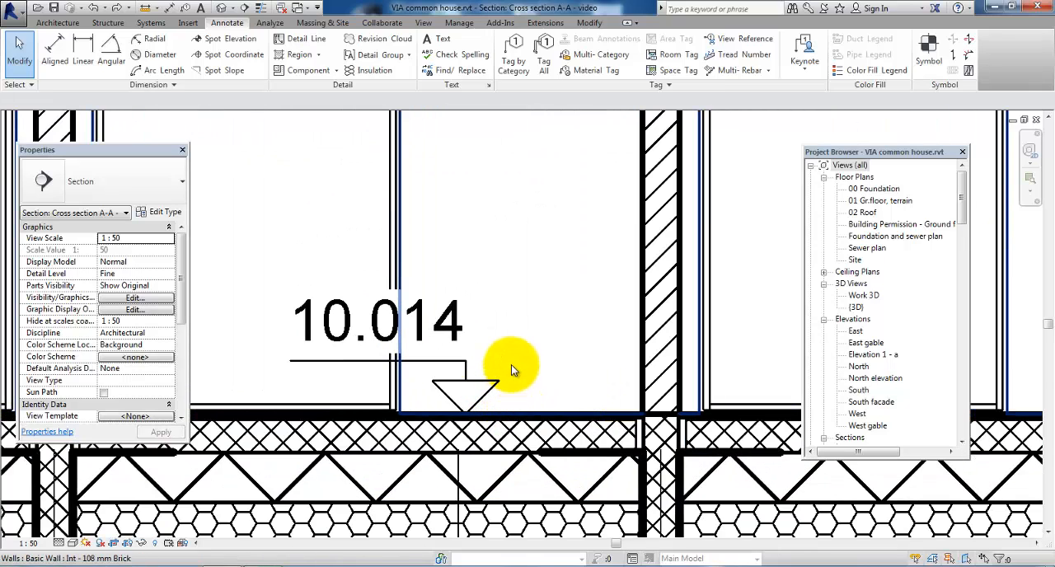
pyautogui.moveTo(486, 399)
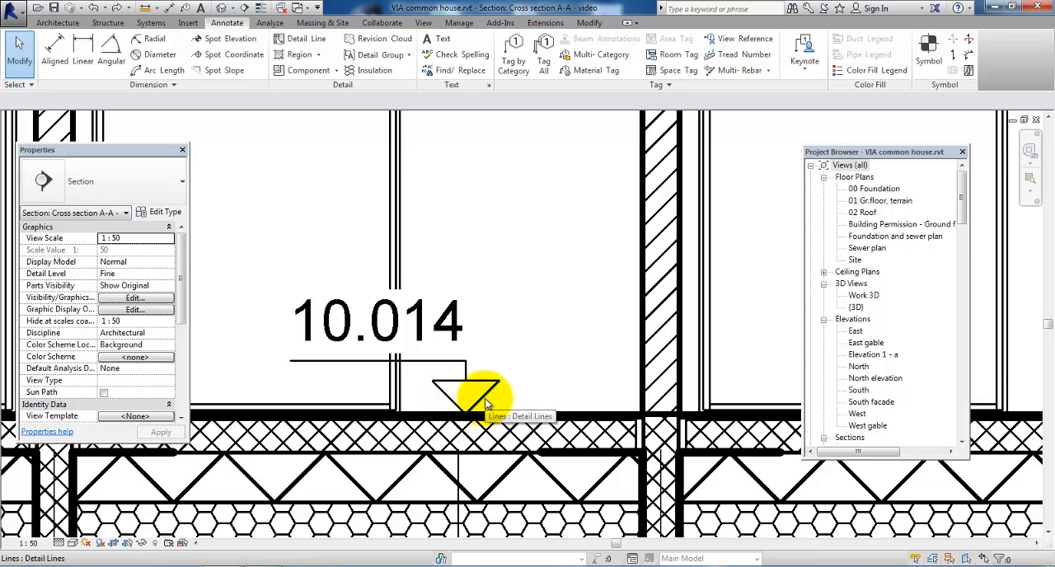
# Step: Inspect the existing hand-drawn level marker by selecting its lines
pyautogui.click(436, 365)
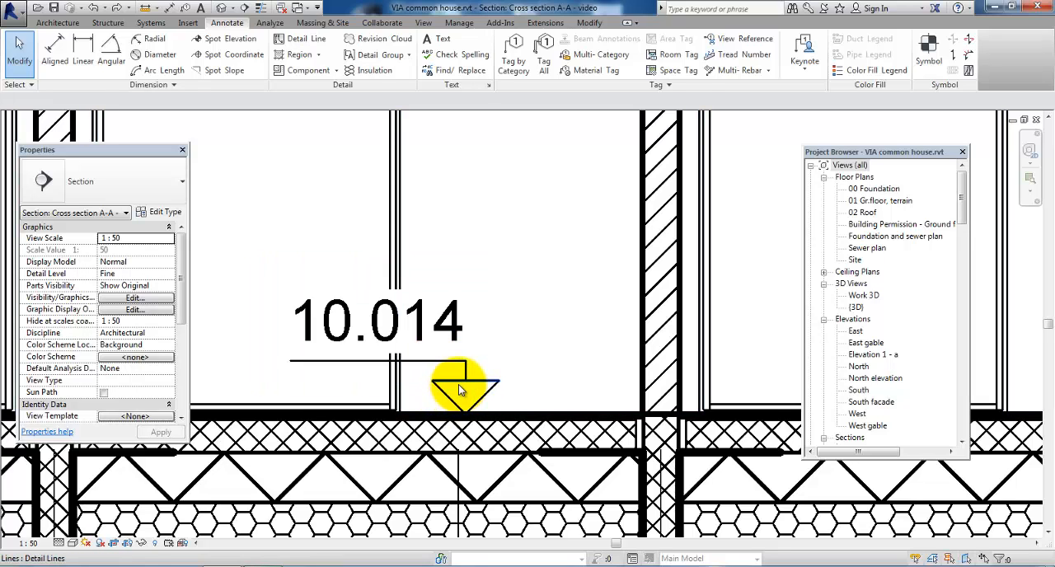
pyautogui.click(460, 382)
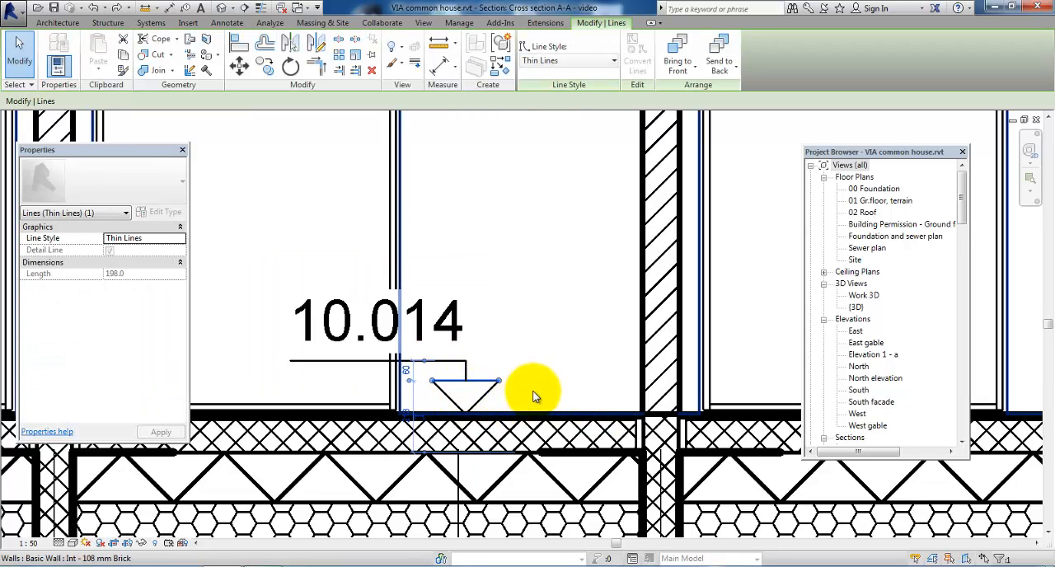
pyautogui.moveTo(536, 390)
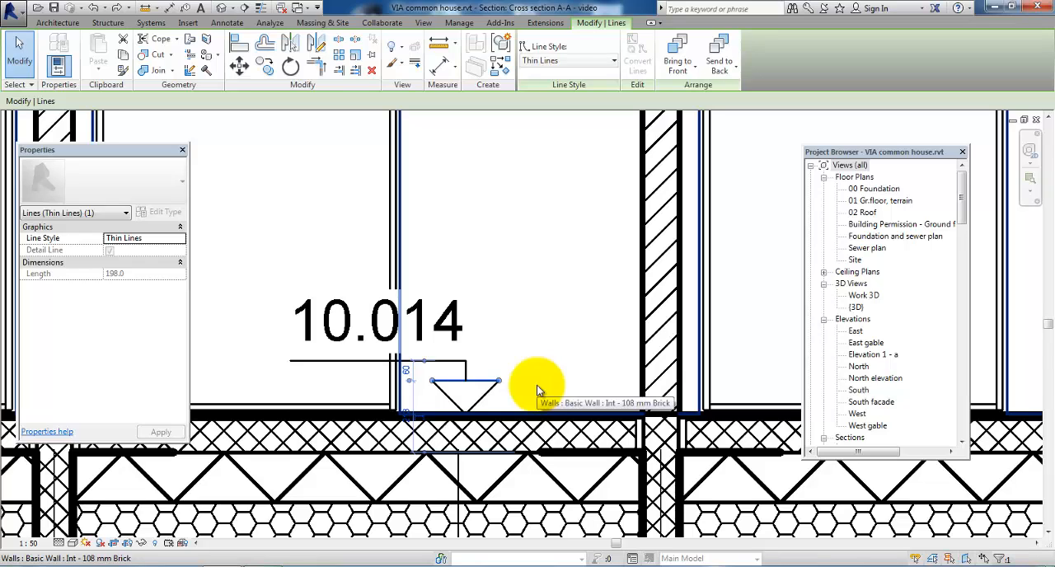
pyautogui.moveTo(524, 362)
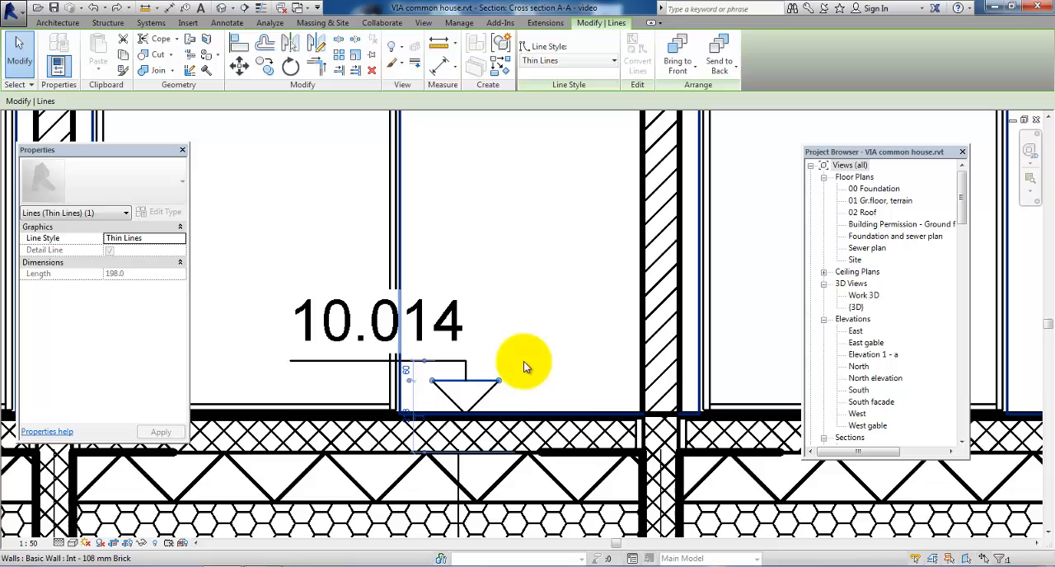
pyautogui.moveTo(524, 362)
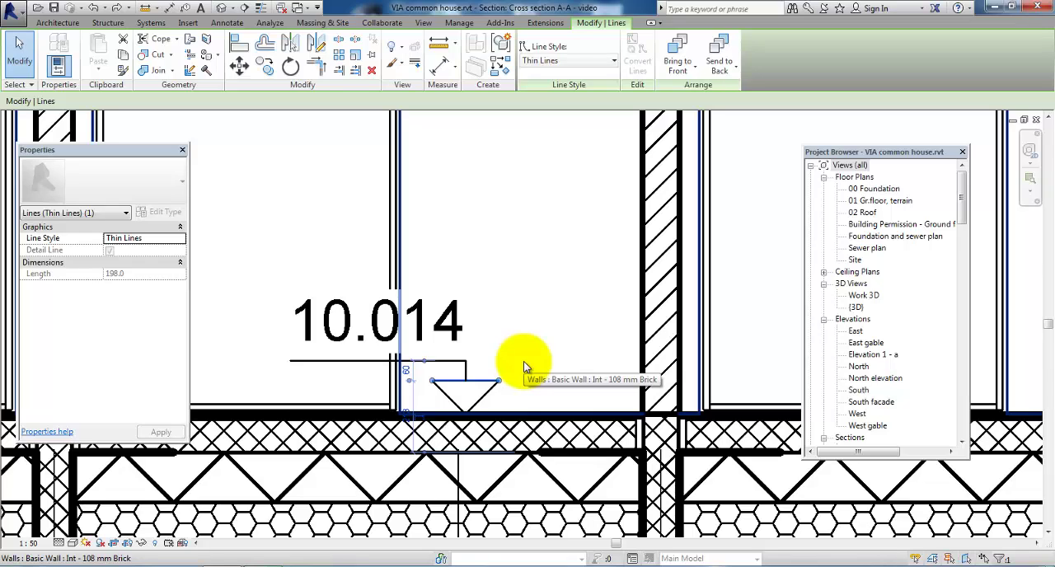
pyautogui.moveTo(564, 361)
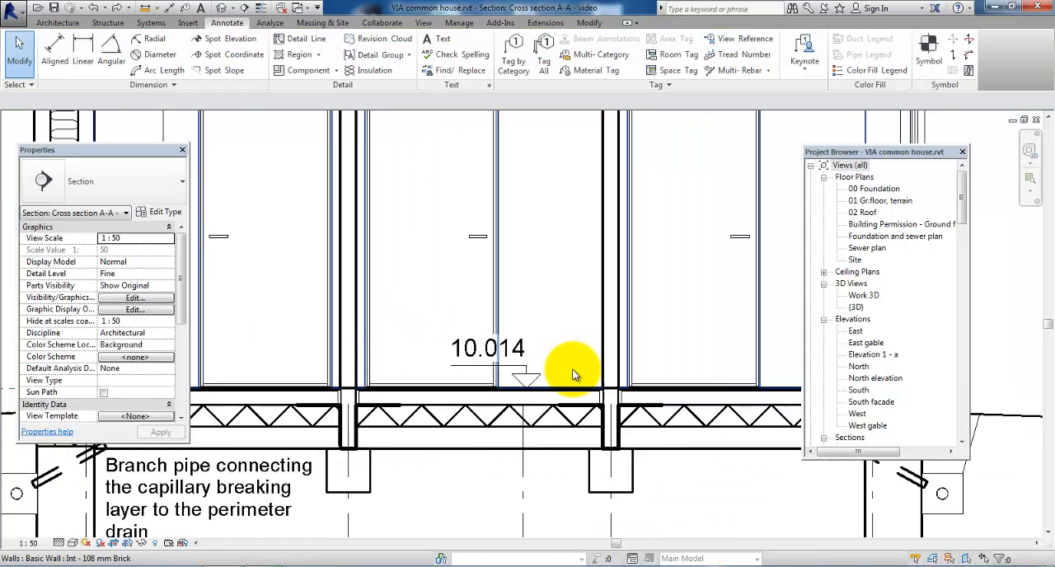
# Step: Create a new family from the Metric Detail Item.rft template
pyautogui.click(370, 276)
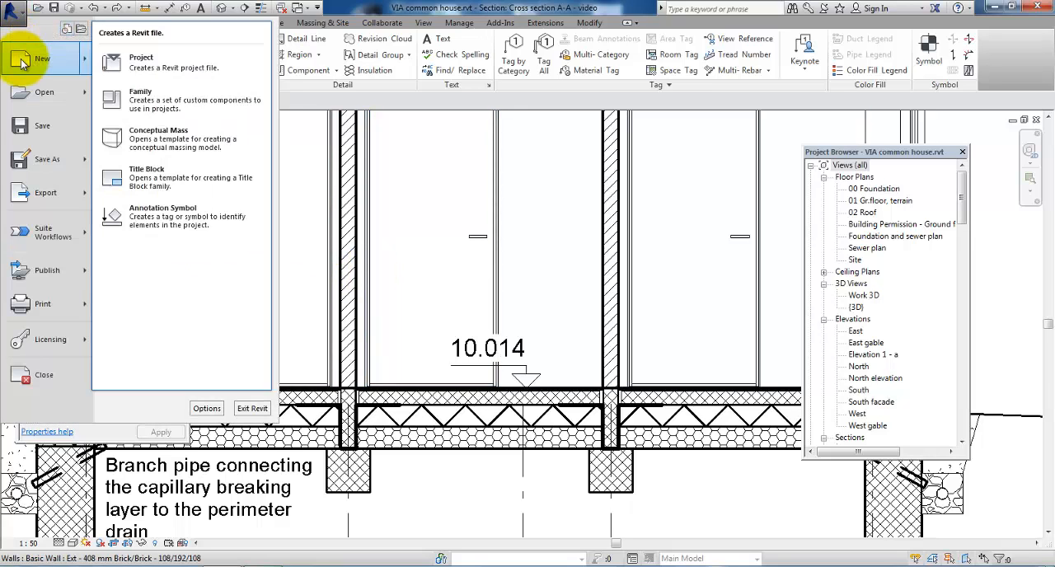
pyautogui.moveTo(181, 99)
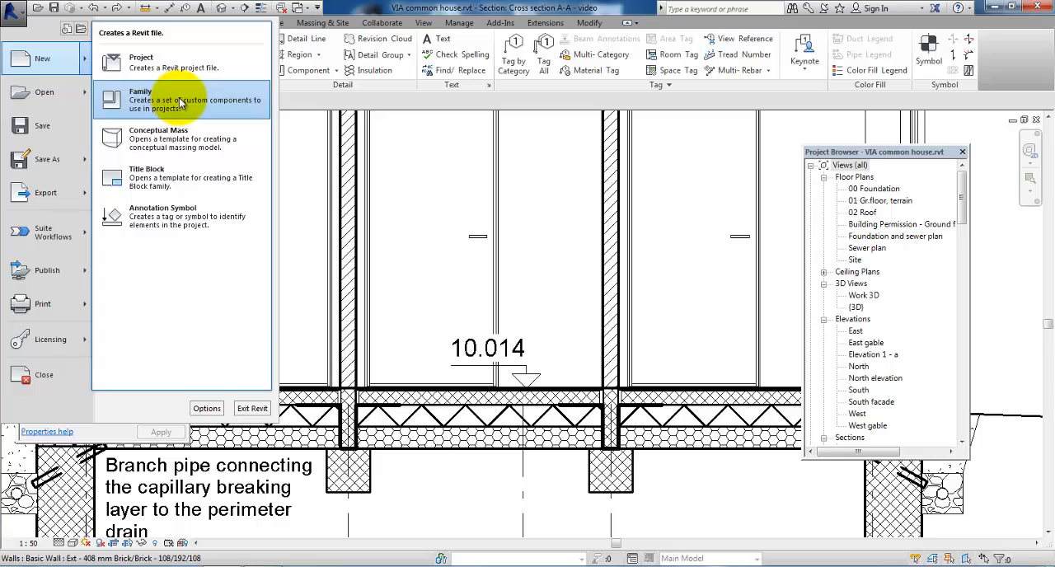
pyautogui.click(140, 99)
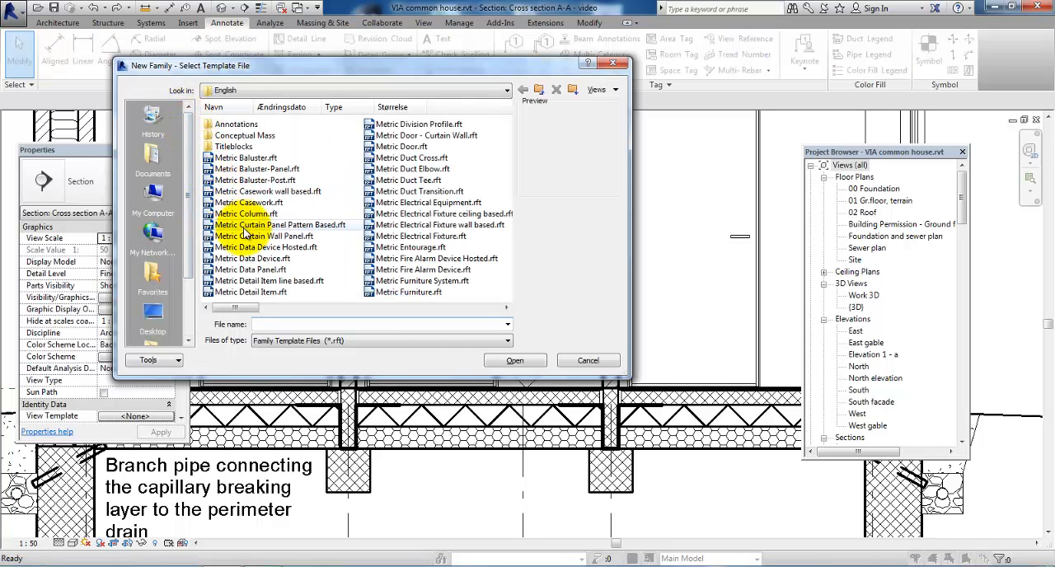
pyautogui.click(267, 280)
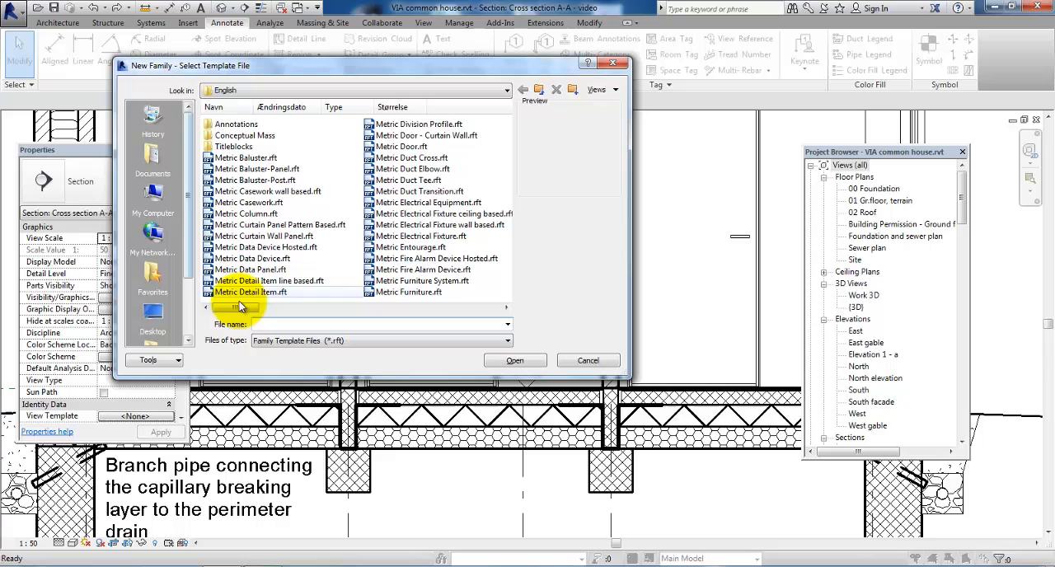
pyautogui.click(251, 291)
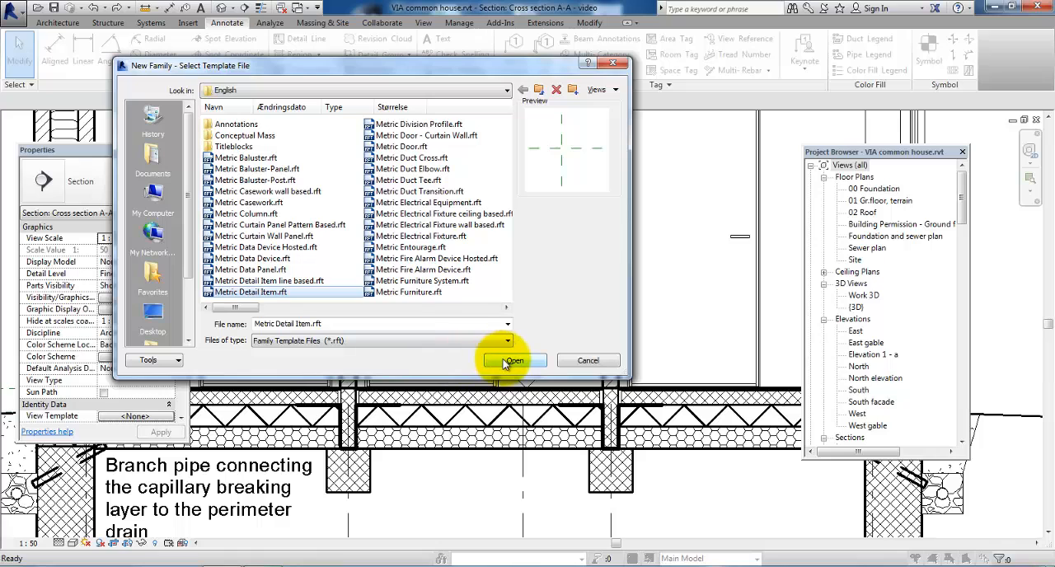
pyautogui.click(513, 360)
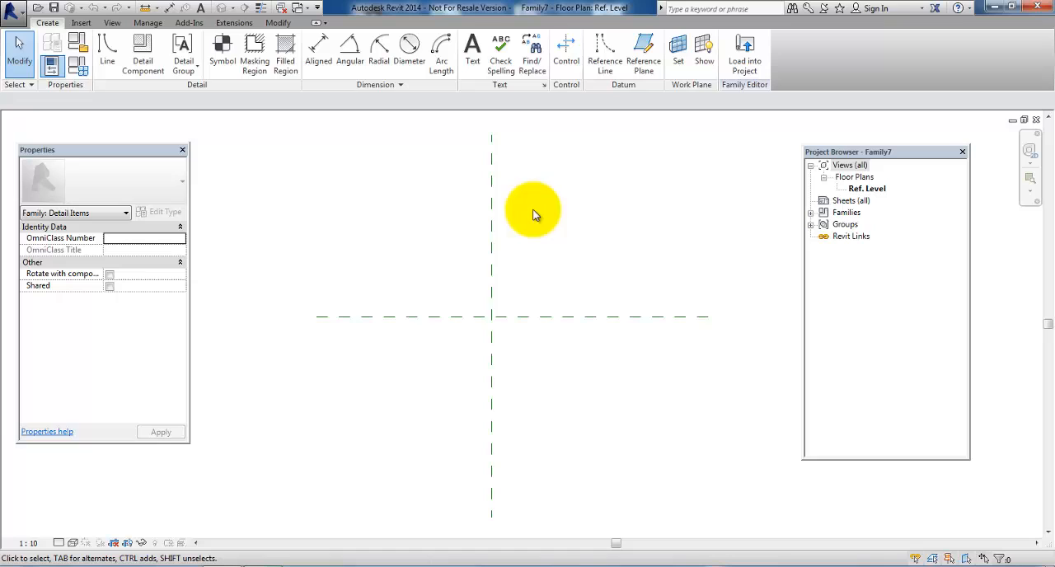
pyautogui.moveTo(462, 321)
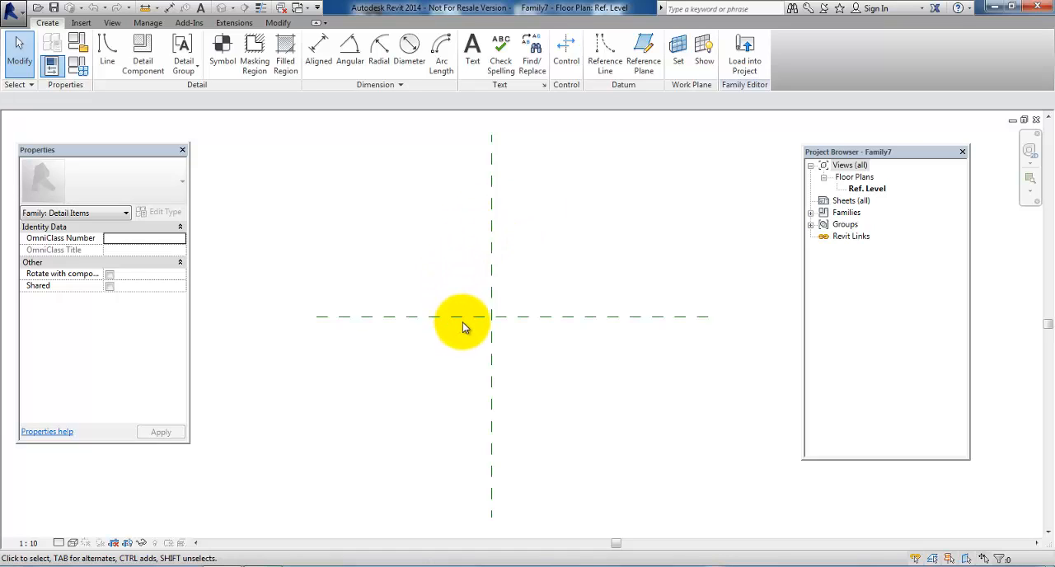
pyautogui.moveTo(465, 320)
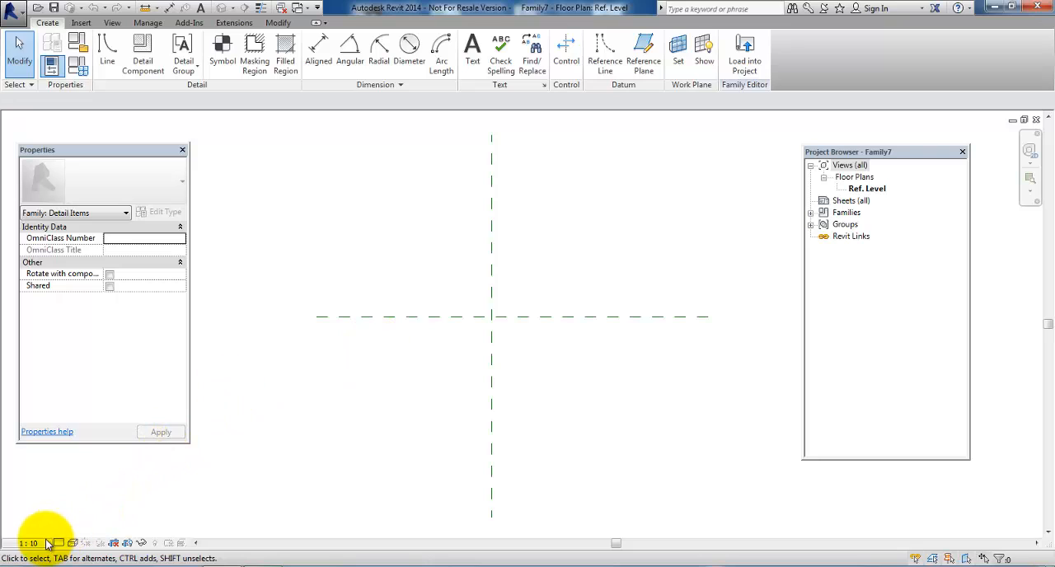
# Step: Change the family view scale from 1:10 to 1:50
pyautogui.click(29, 544)
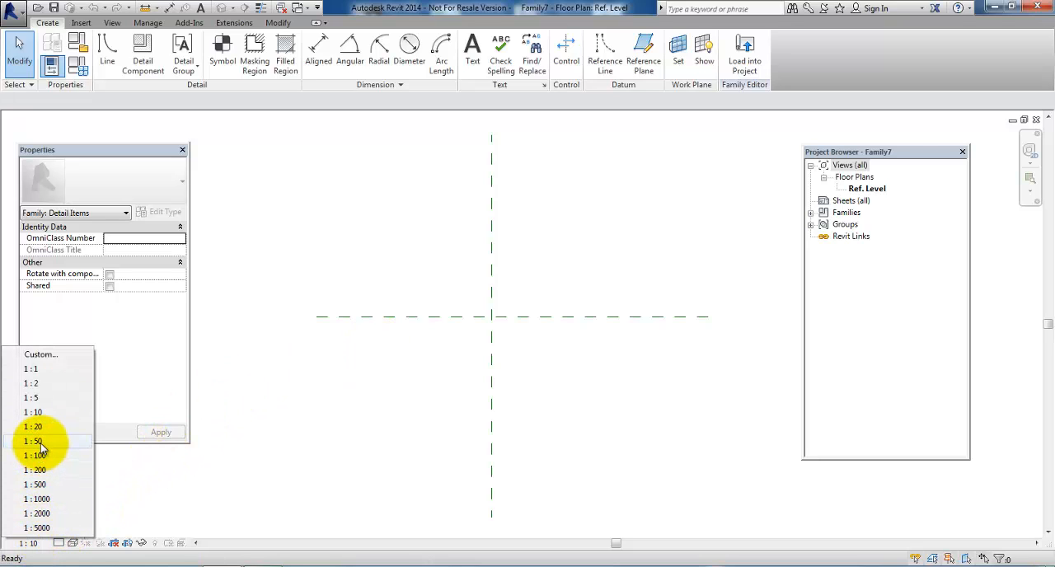
pyautogui.click(33, 442)
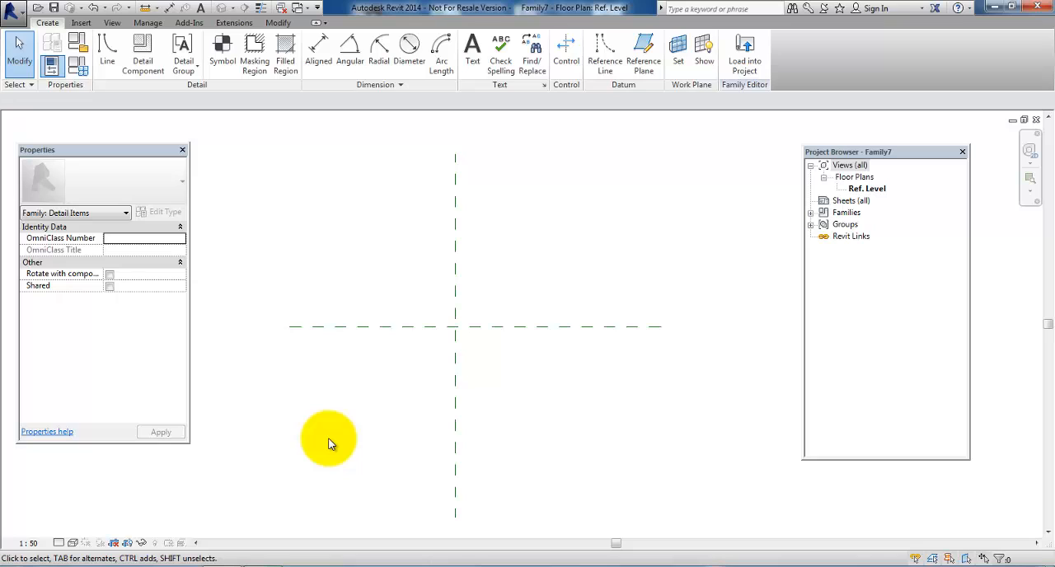
pyautogui.moveTo(132, 124)
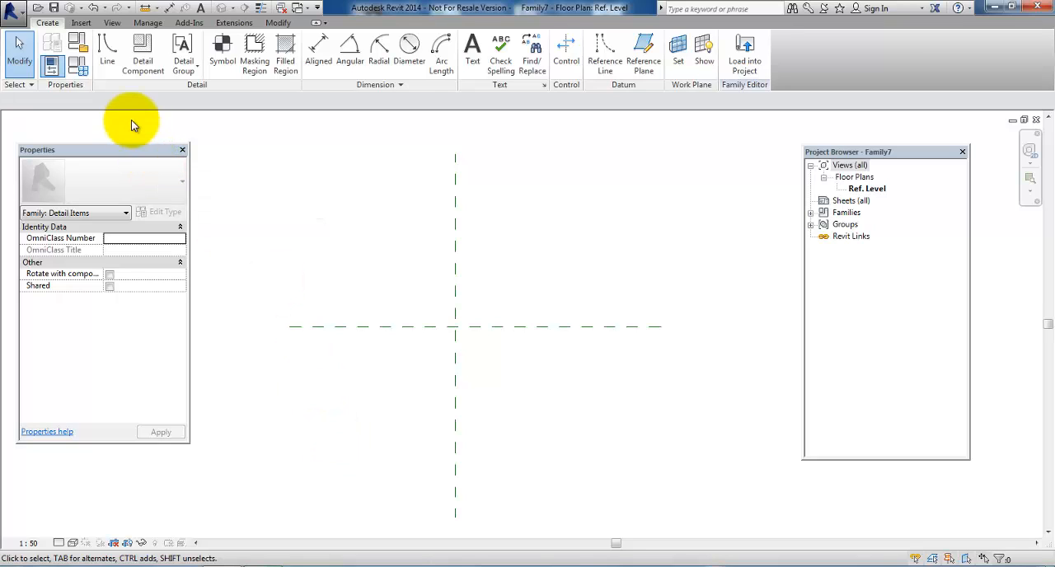
pyautogui.moveTo(105, 50)
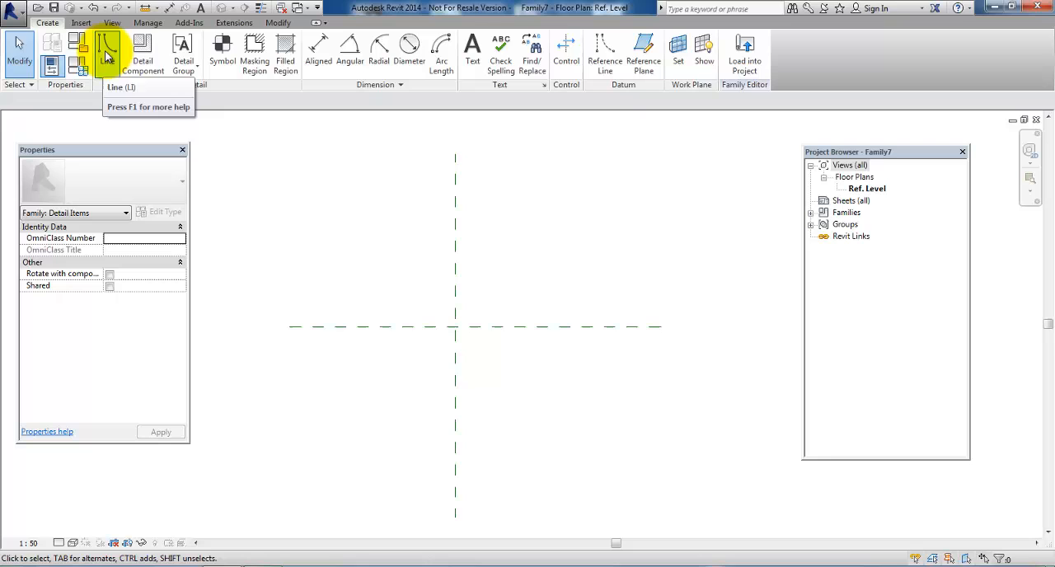
pyautogui.moveTo(105, 53)
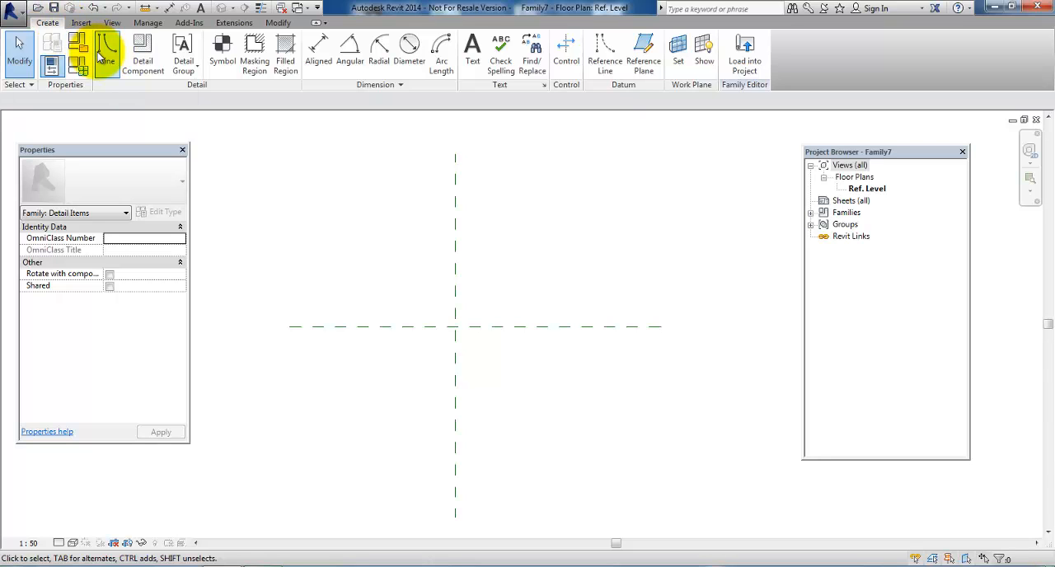
# Step: Sketch the V-shaped marker with detail lines starting at the reference planes' intersection
pyautogui.click(106, 49)
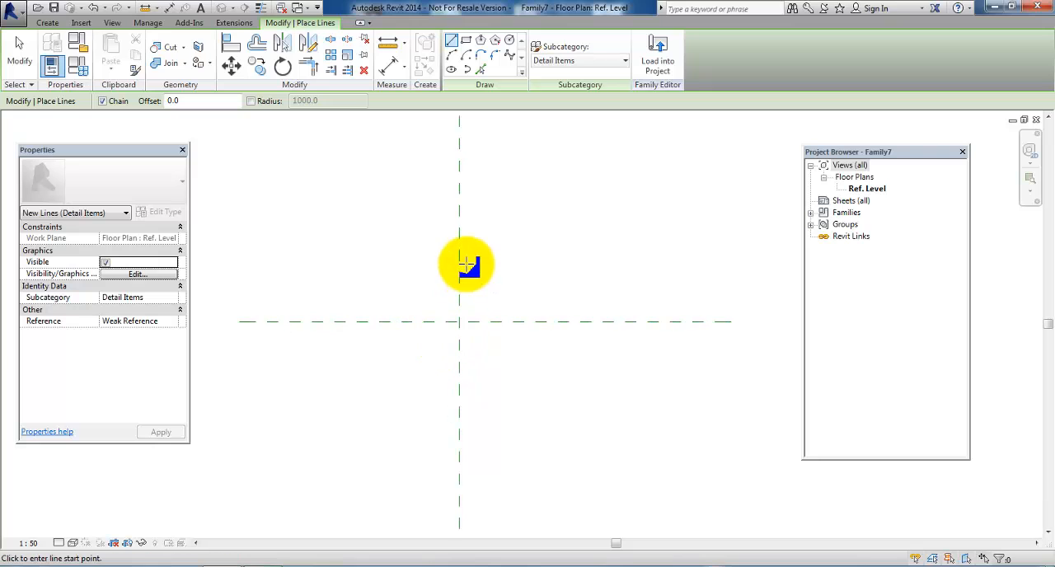
pyautogui.moveTo(511, 345)
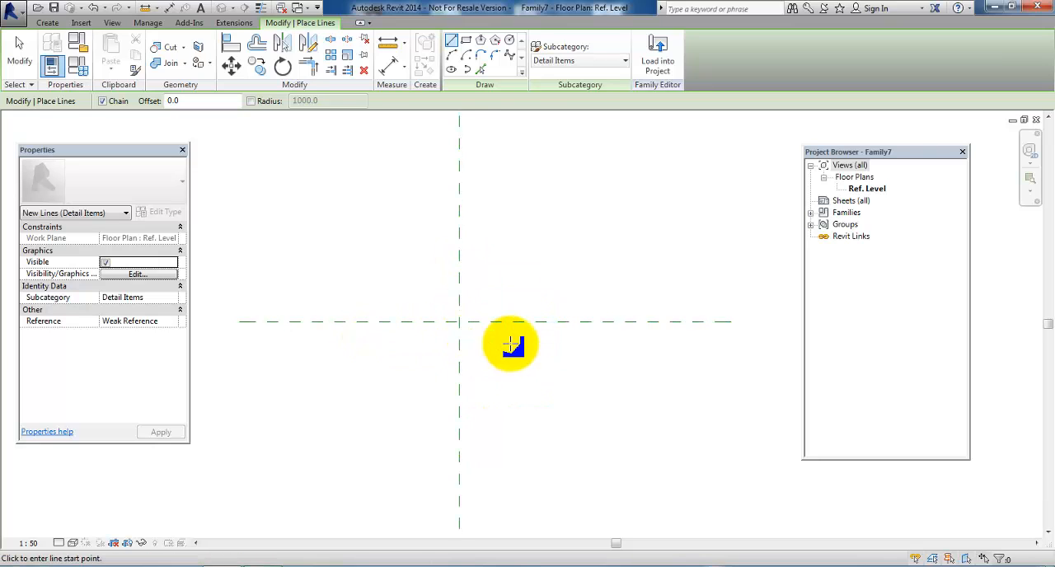
pyautogui.moveTo(458, 322)
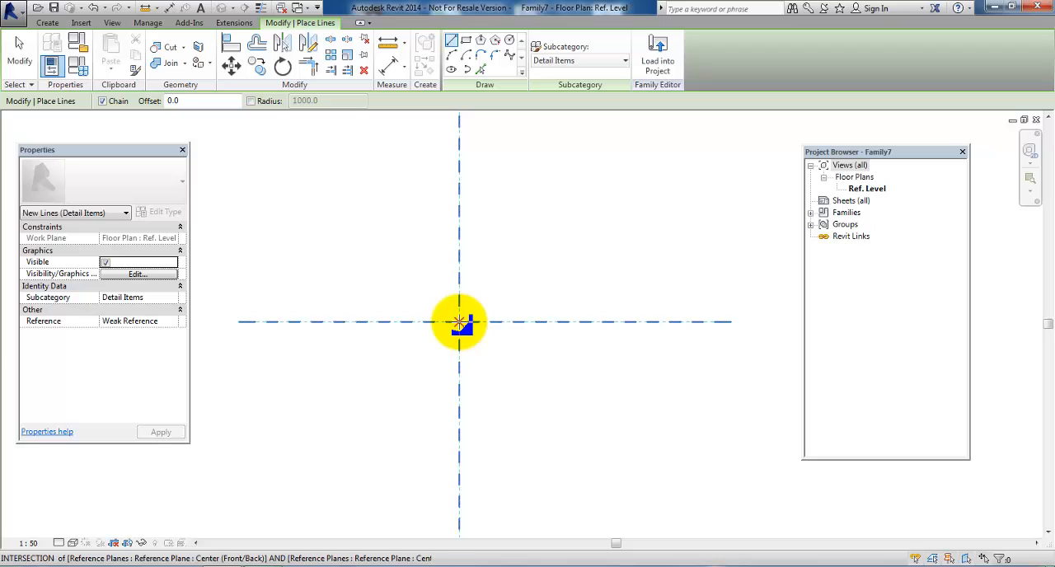
pyautogui.moveTo(460, 323)
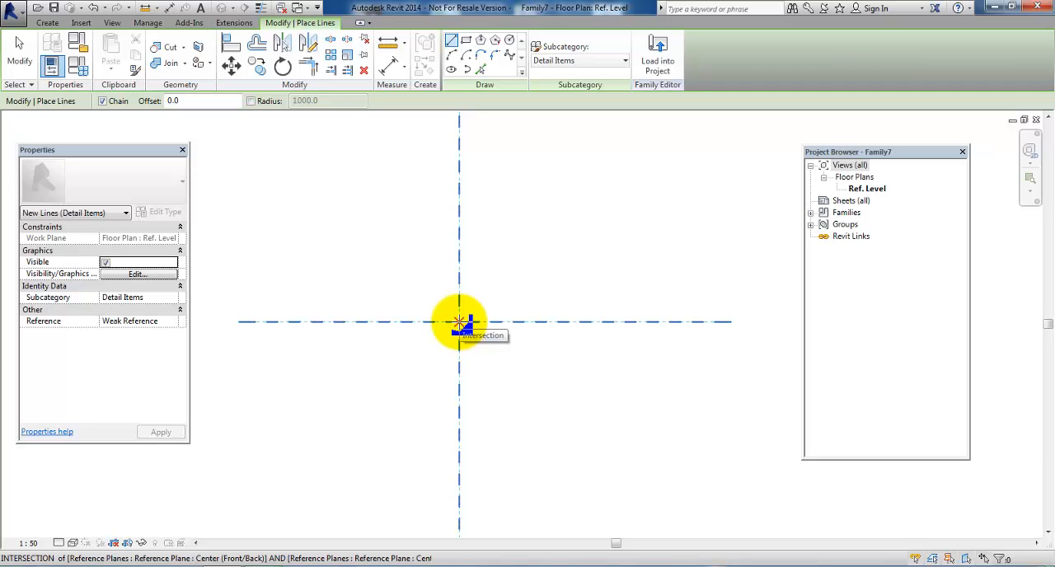
pyautogui.click(458, 321)
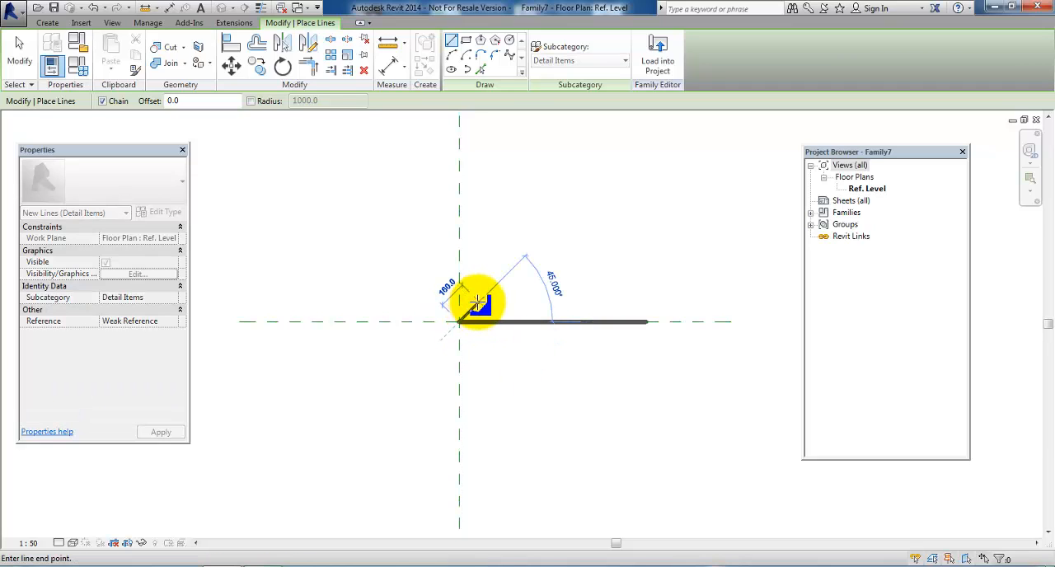
pyautogui.moveTo(458, 335)
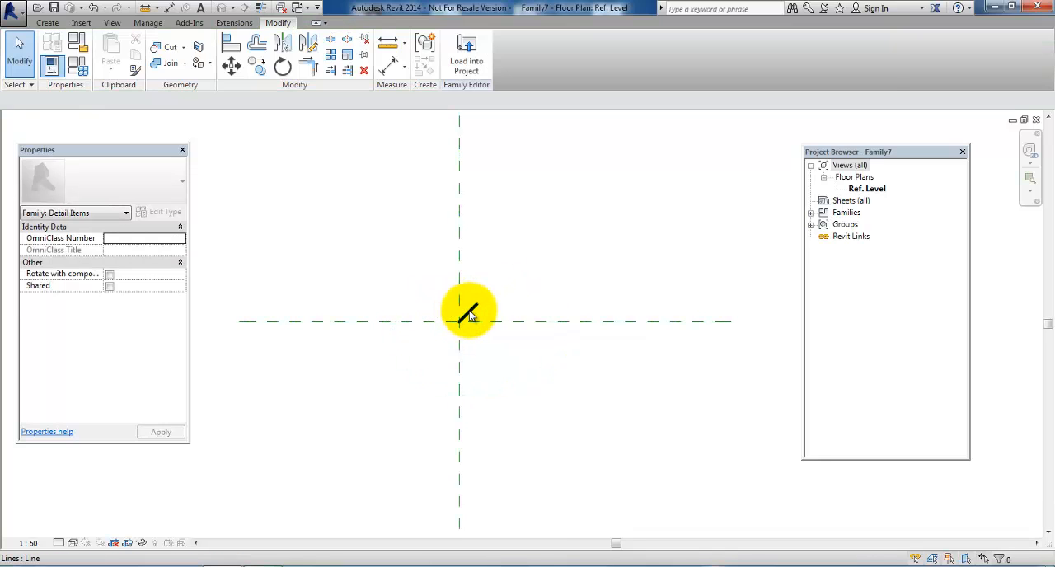
pyautogui.click(468, 311)
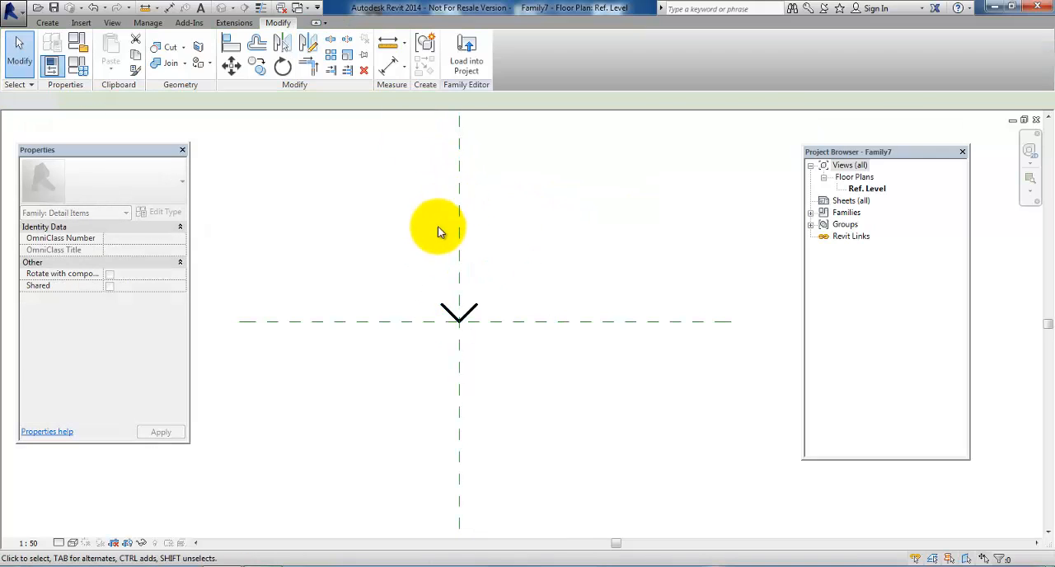
pyautogui.click(47, 23)
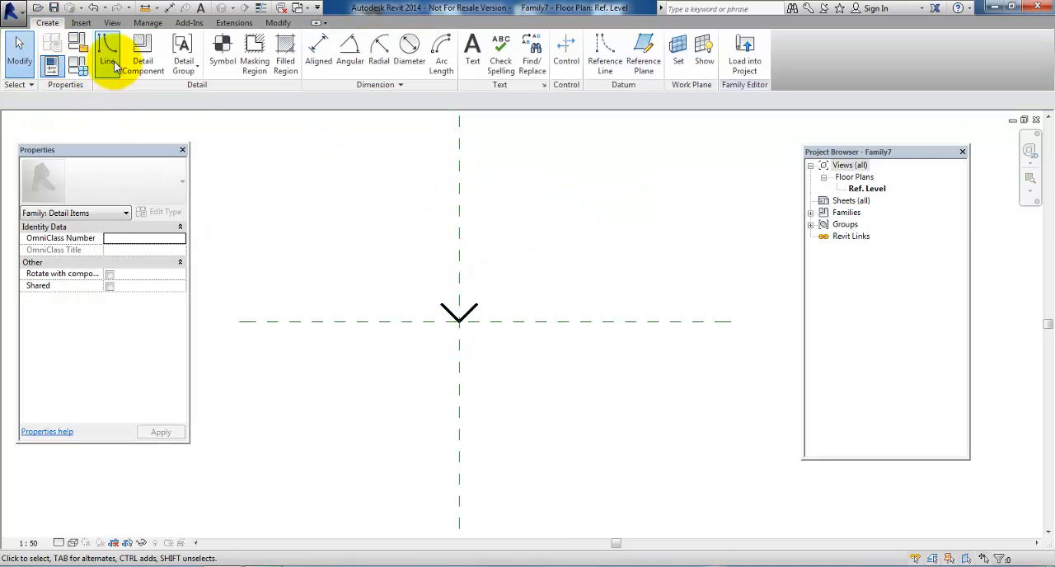
pyautogui.click(109, 53)
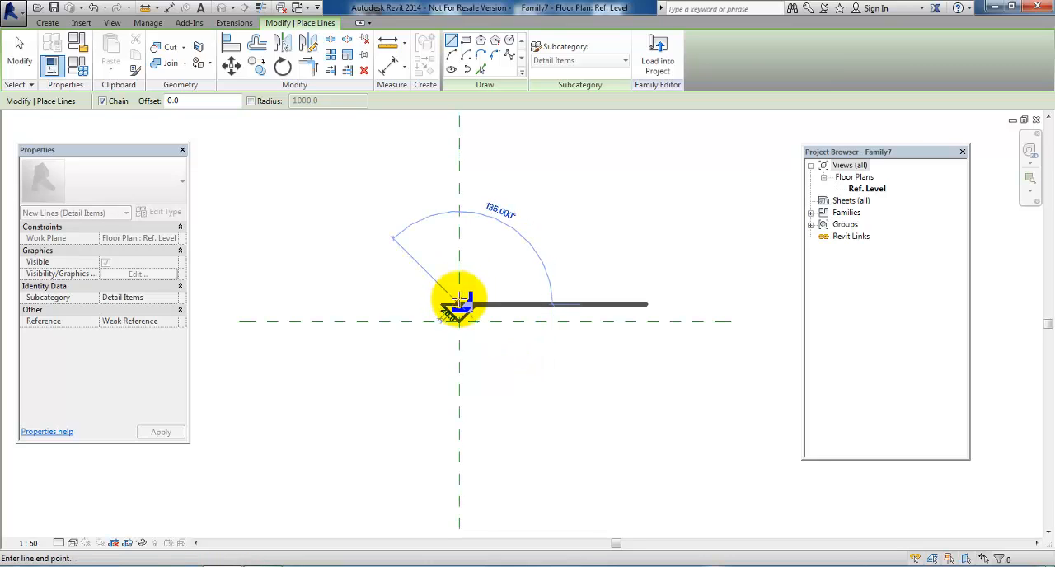
pyautogui.moveTo(459, 294)
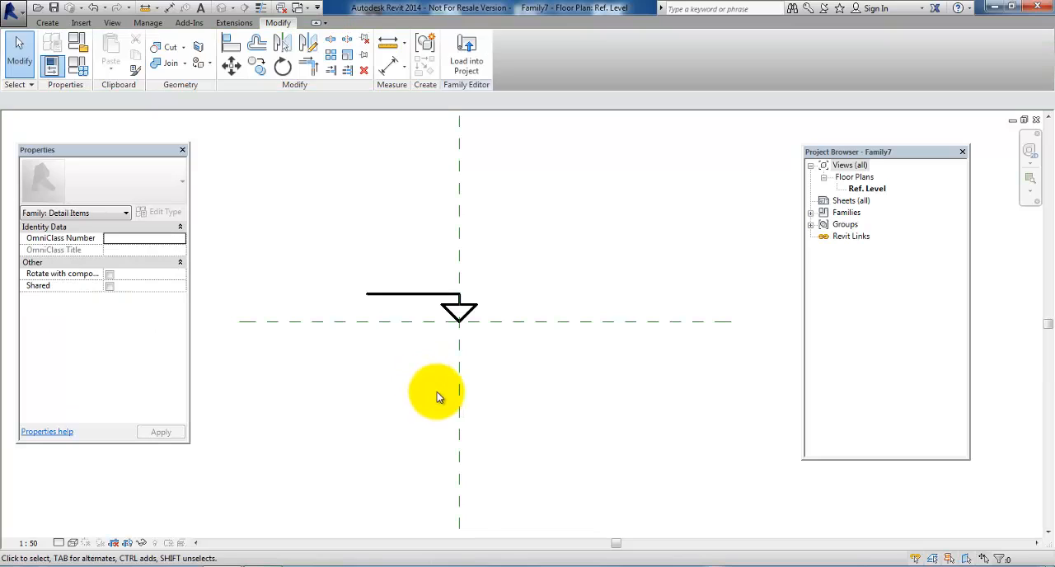
pyautogui.moveTo(437, 288)
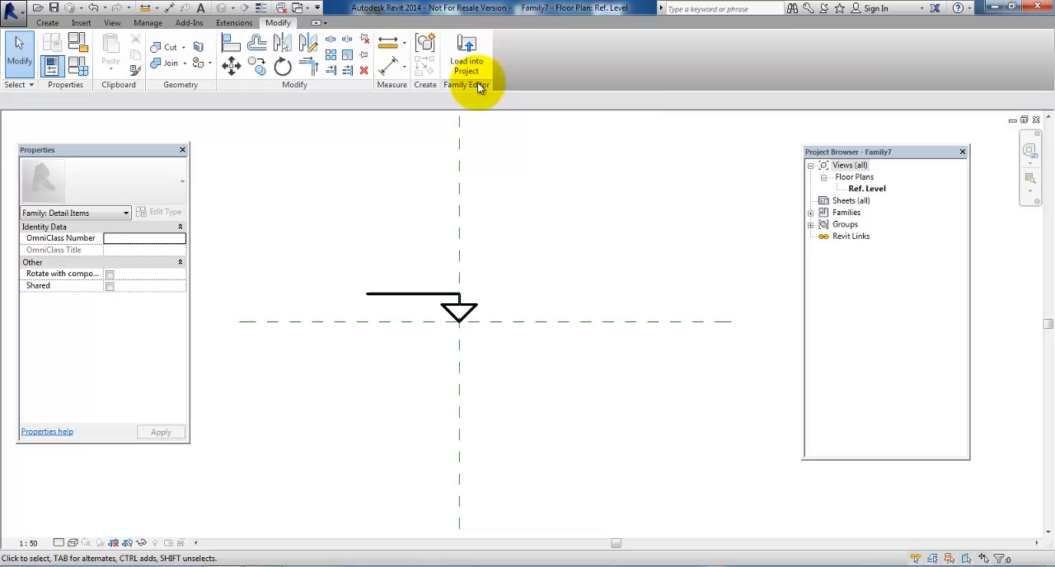
pyautogui.moveTo(464, 49)
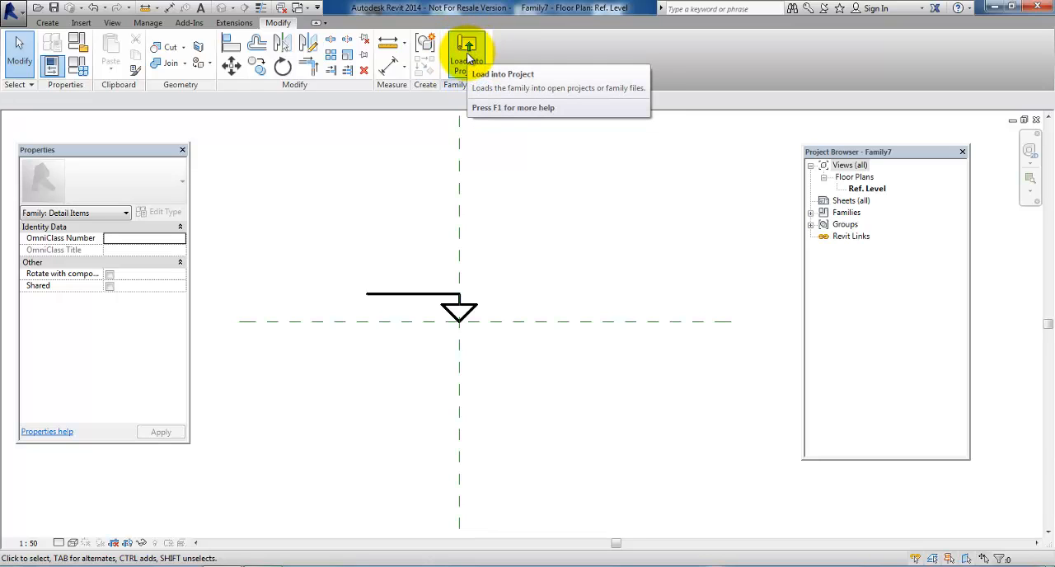
# Step: Load the finished marker family into the open house project
pyautogui.click(468, 50)
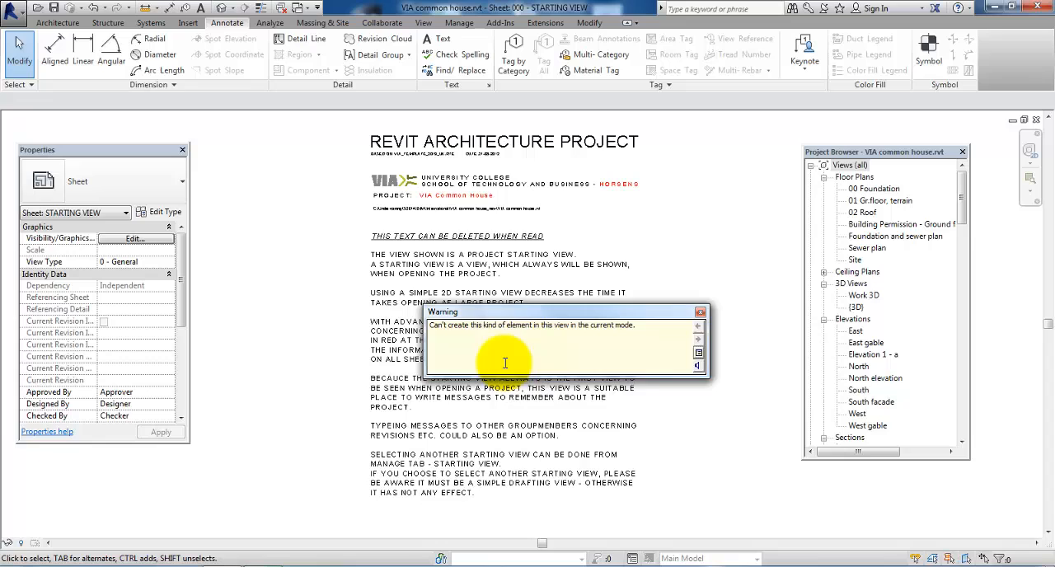
pyautogui.moveTo(705, 320)
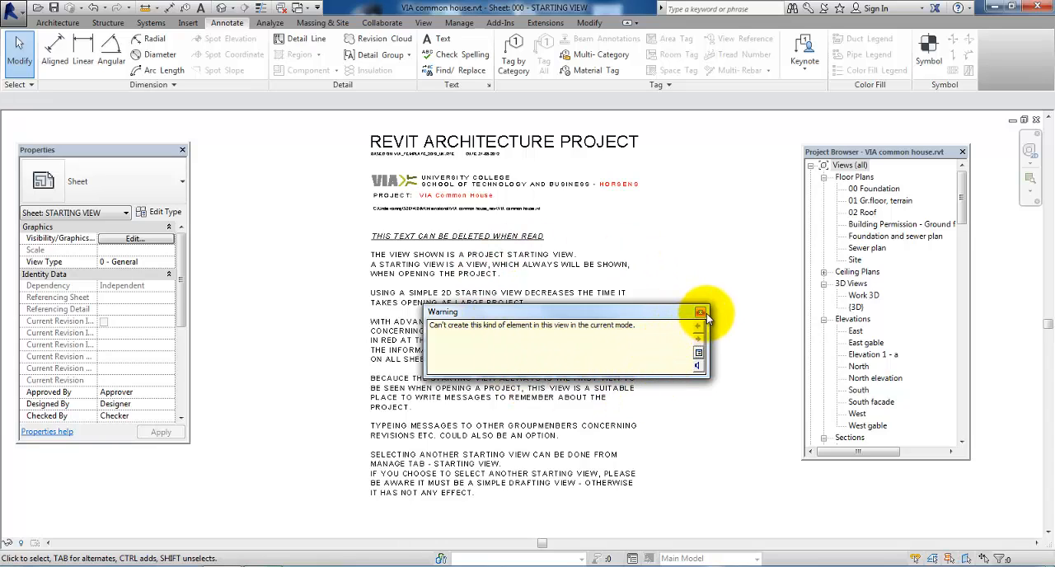
pyautogui.moveTo(559, 206)
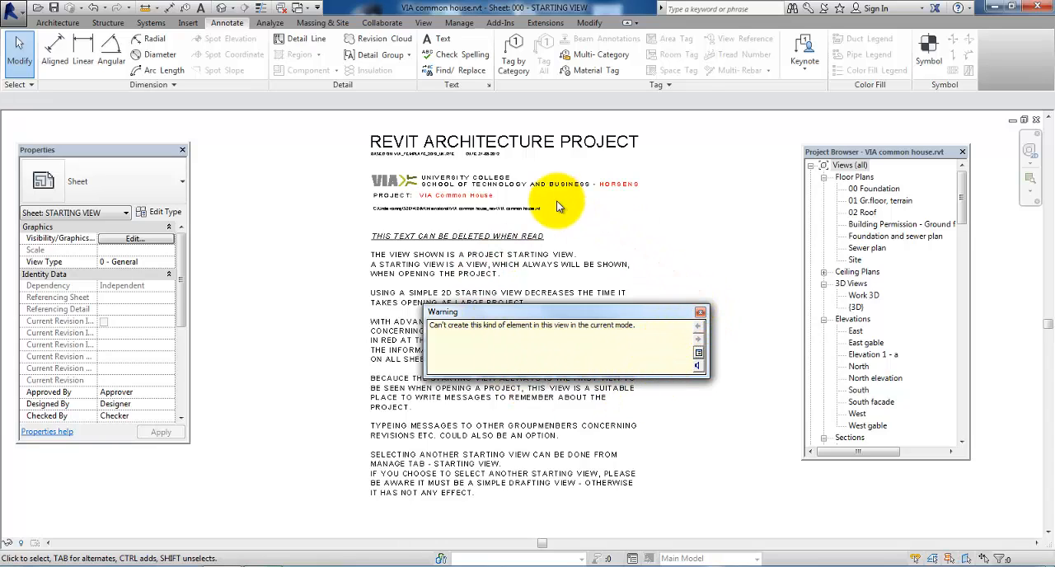
pyautogui.moveTo(369, 264)
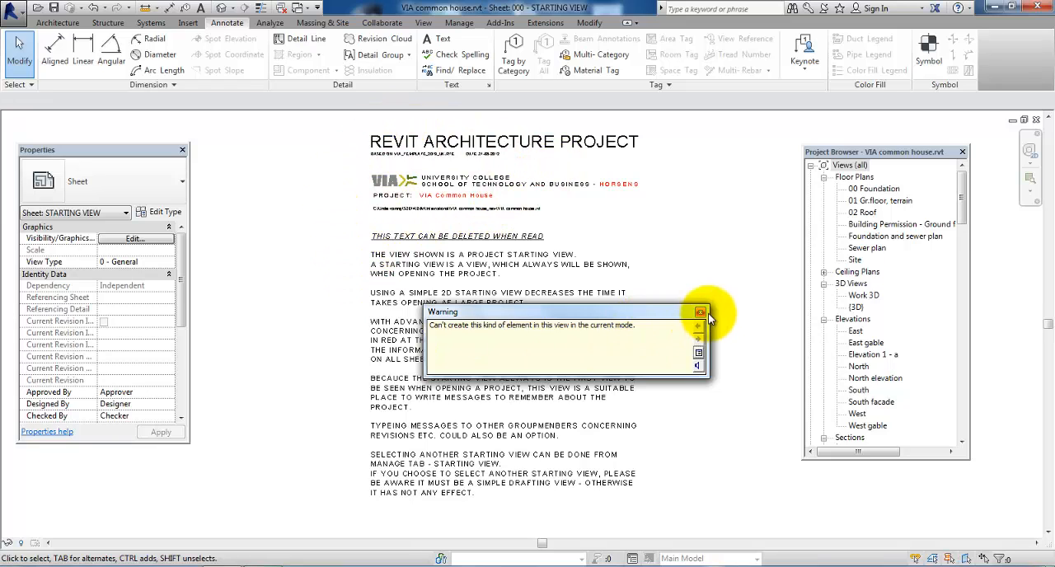
# Step: Dismiss the placement warning and open Cross section A-A - video from the Project Browser
pyautogui.click(699, 313)
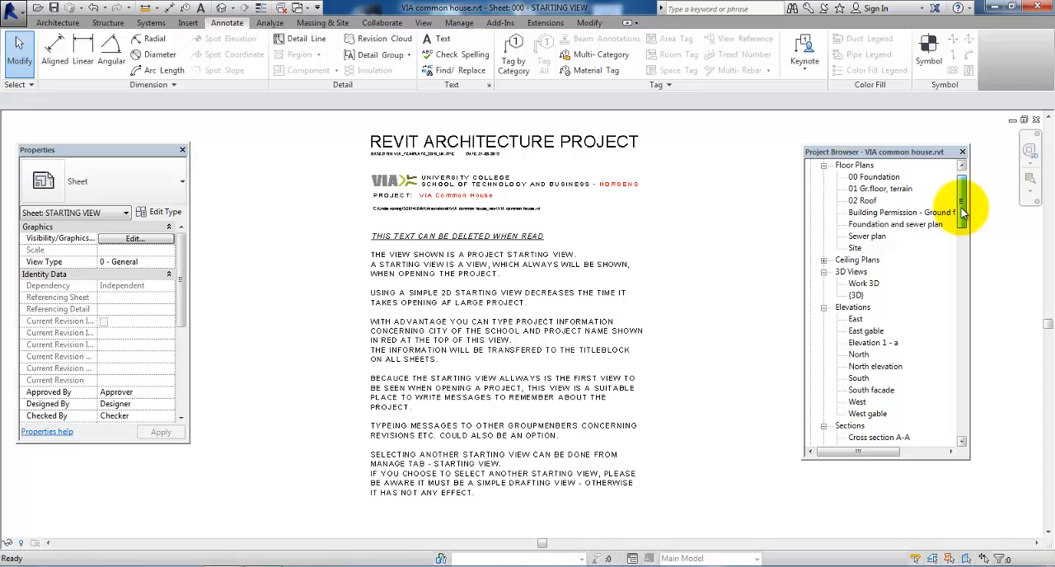
pyautogui.doubleClick(893, 248)
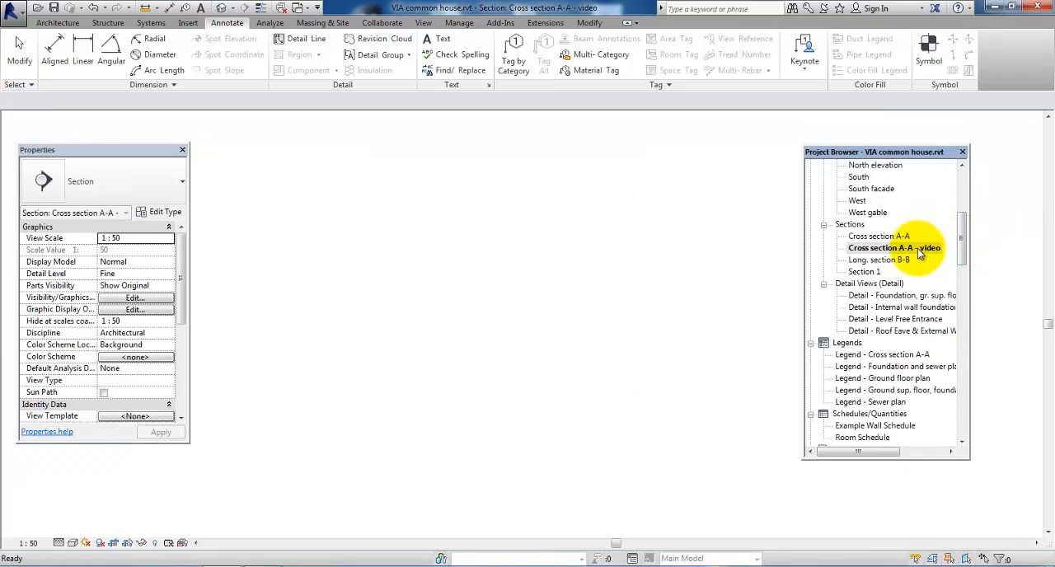
pyautogui.doubleClick(894, 248)
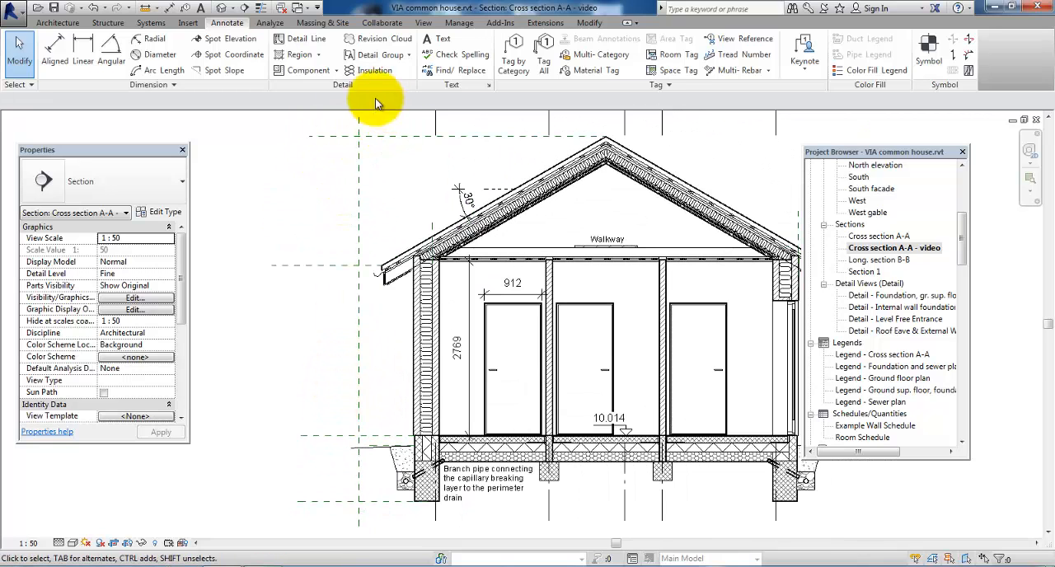
pyautogui.moveTo(266, 119)
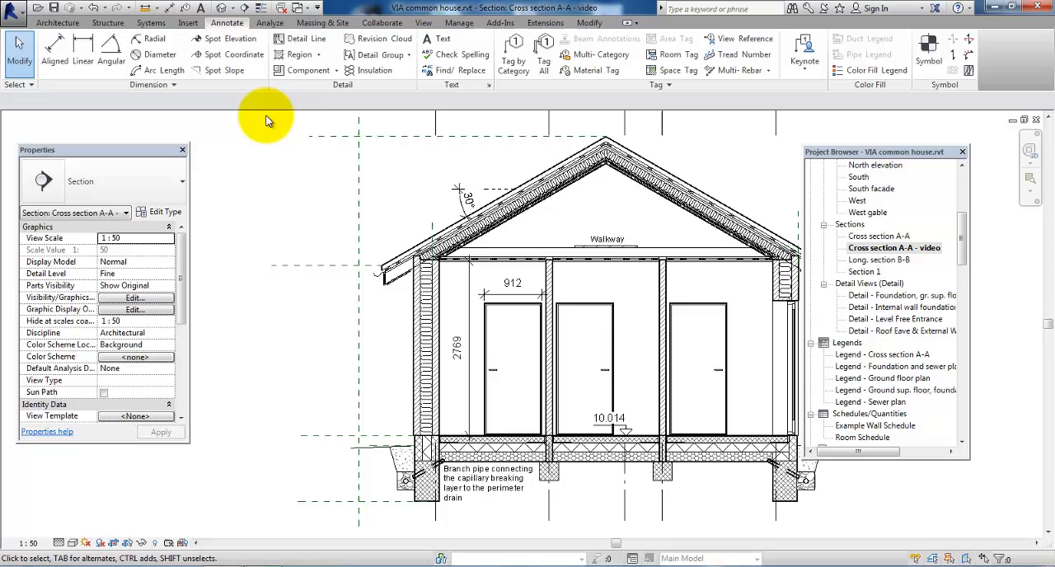
# Step: Start placing a Detail Component and choose the Family7 level-marker family
pyautogui.click(307, 69)
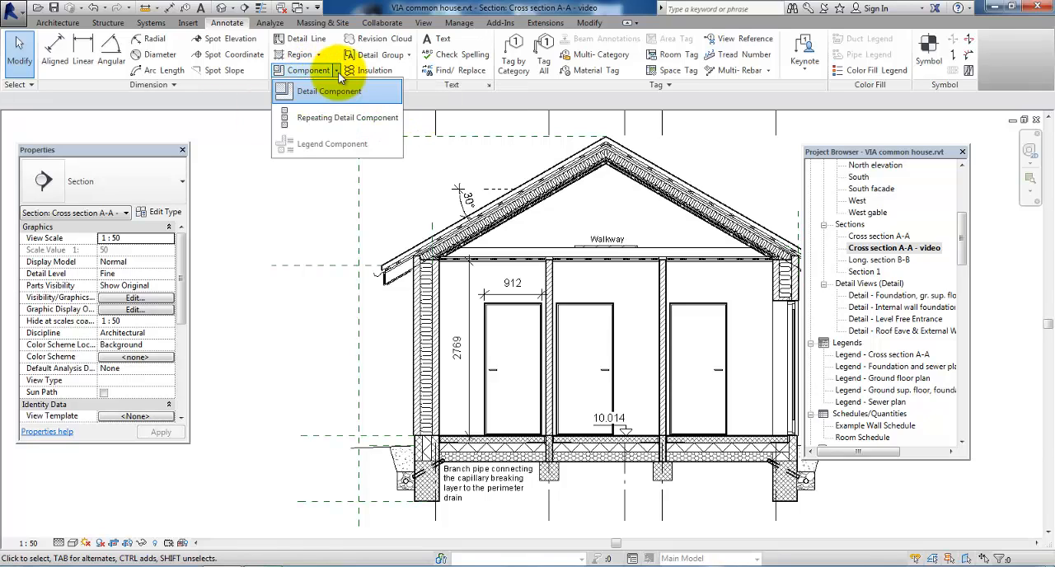
pyautogui.click(328, 90)
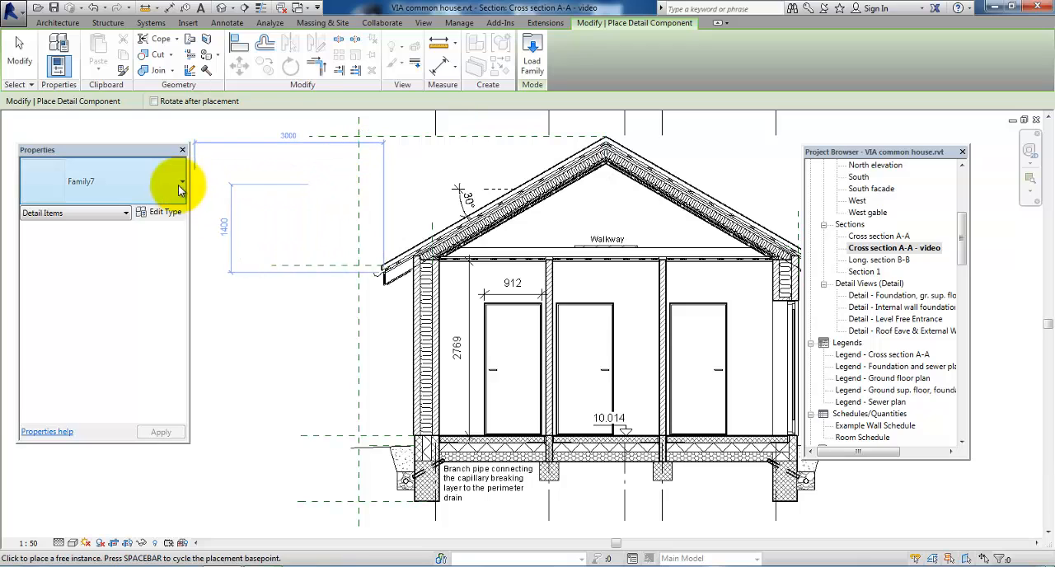
pyautogui.click(181, 182)
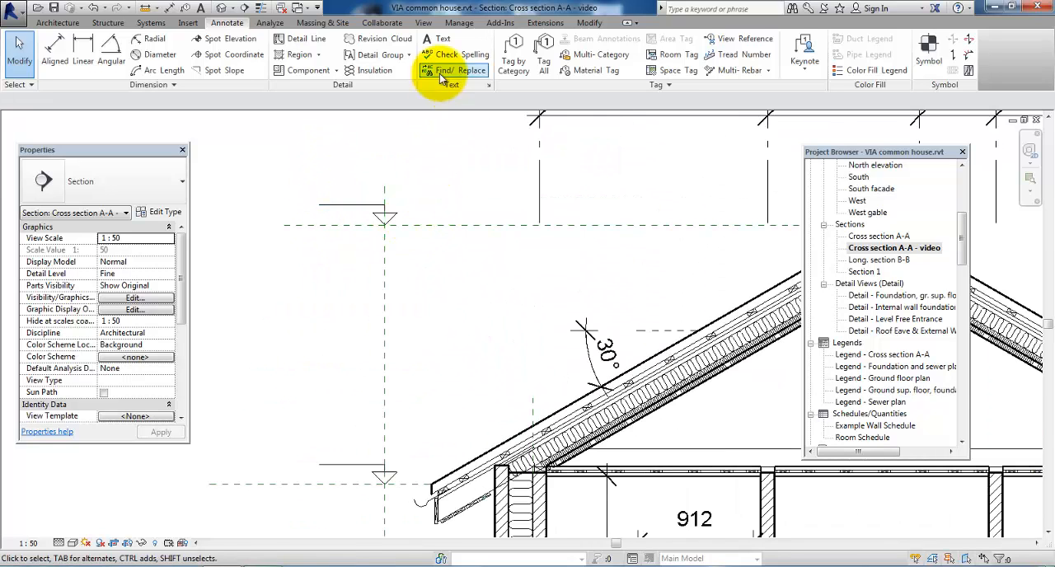
pyautogui.moveTo(435, 41)
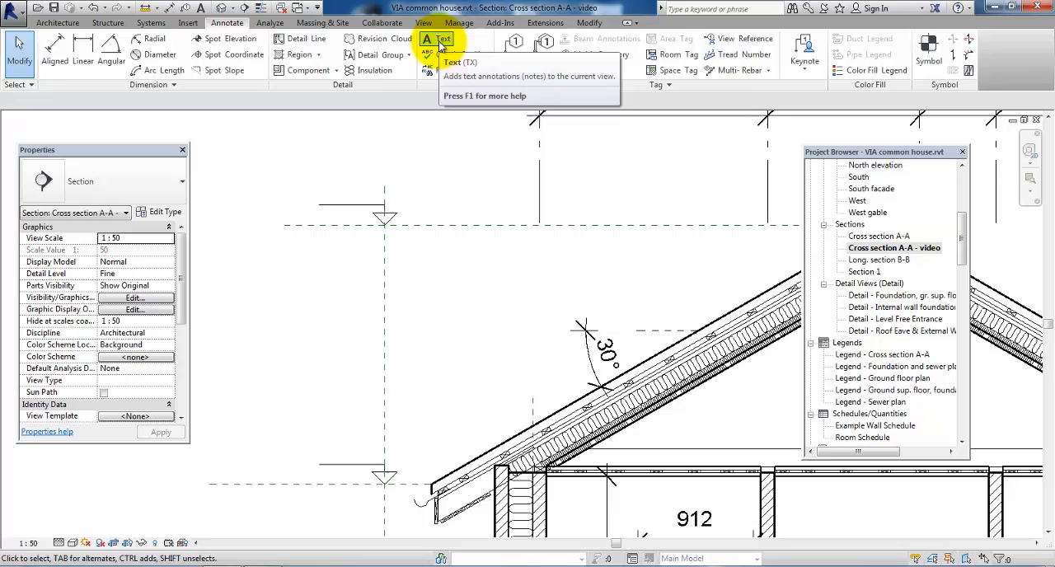
# Step: Add a 10.000 text note beside the upper marker and adjust its position
pyautogui.click(435, 44)
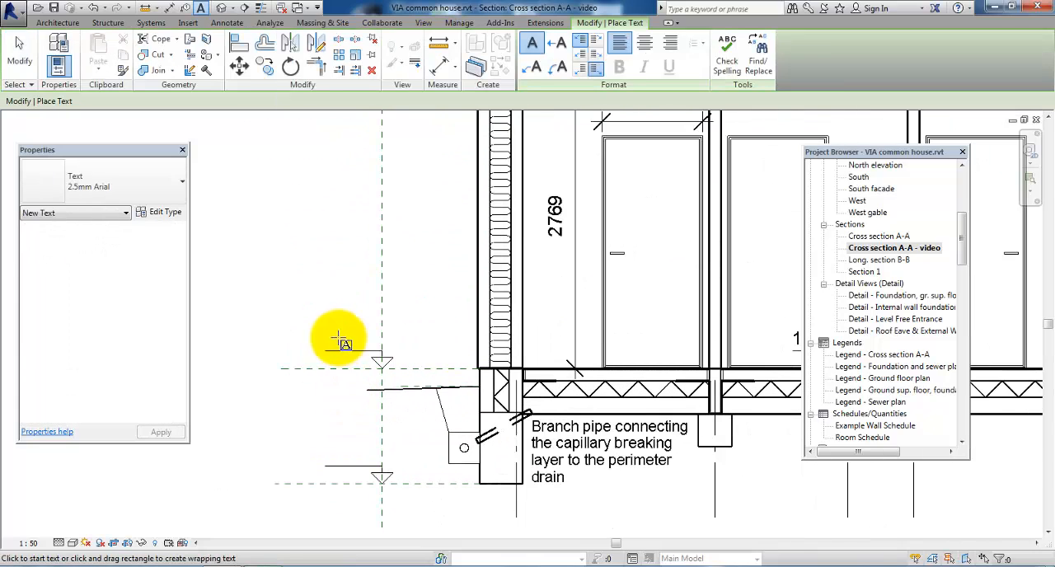
pyautogui.click(339, 340)
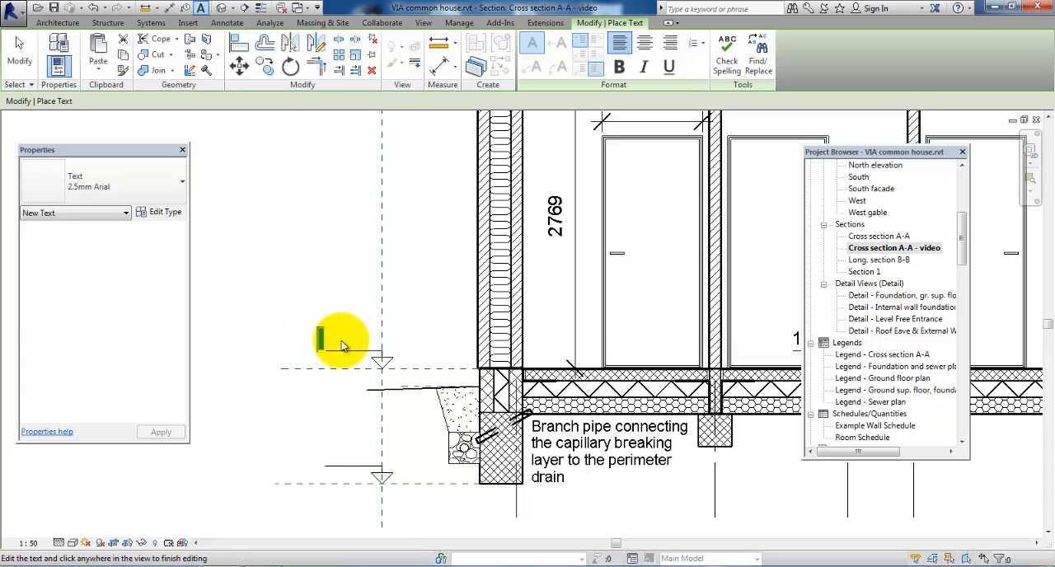
pyautogui.write('10')
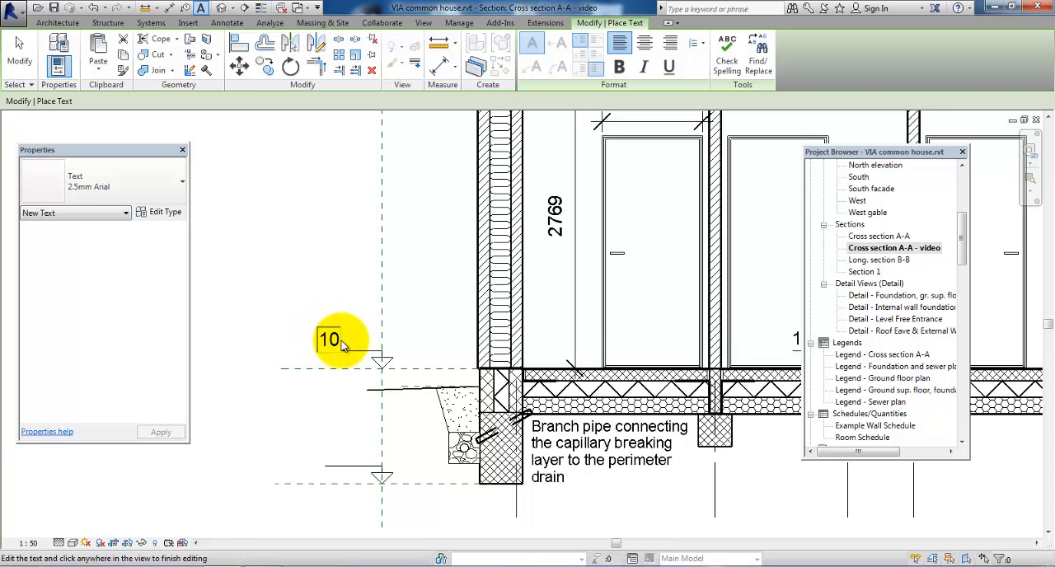
pyautogui.write('000')
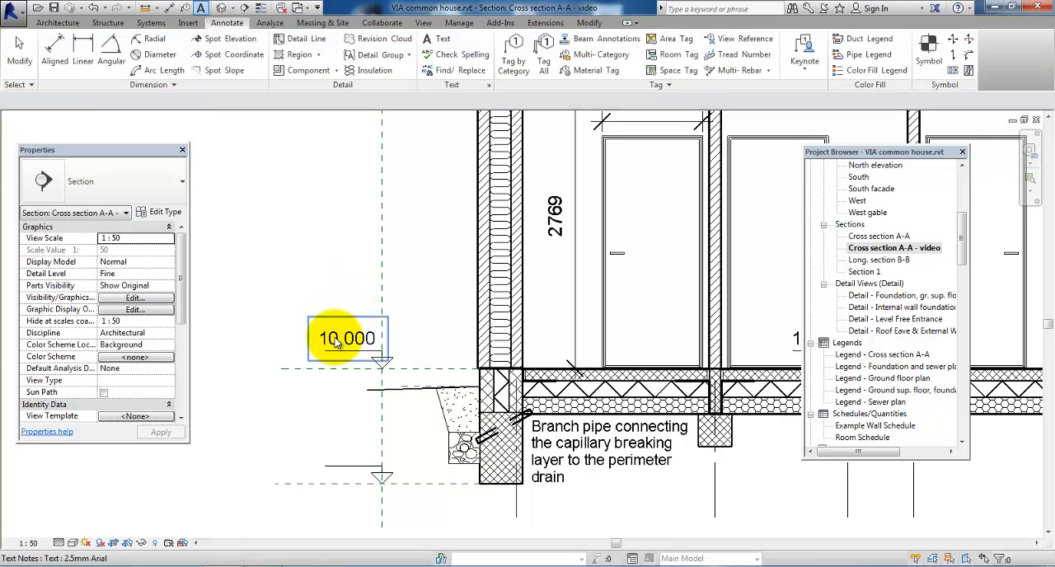
pyautogui.click(346, 338)
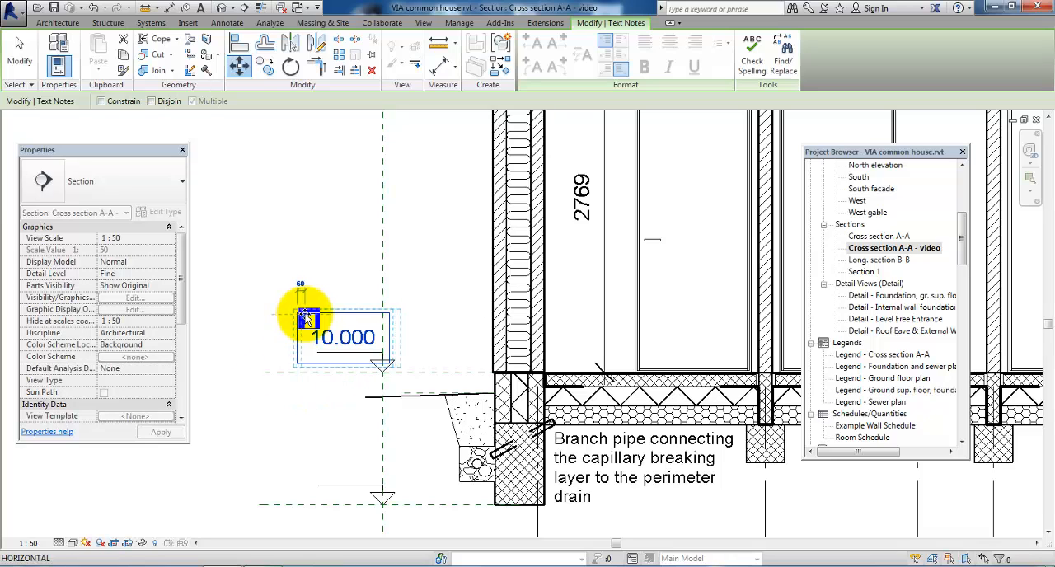
pyautogui.click(343, 336)
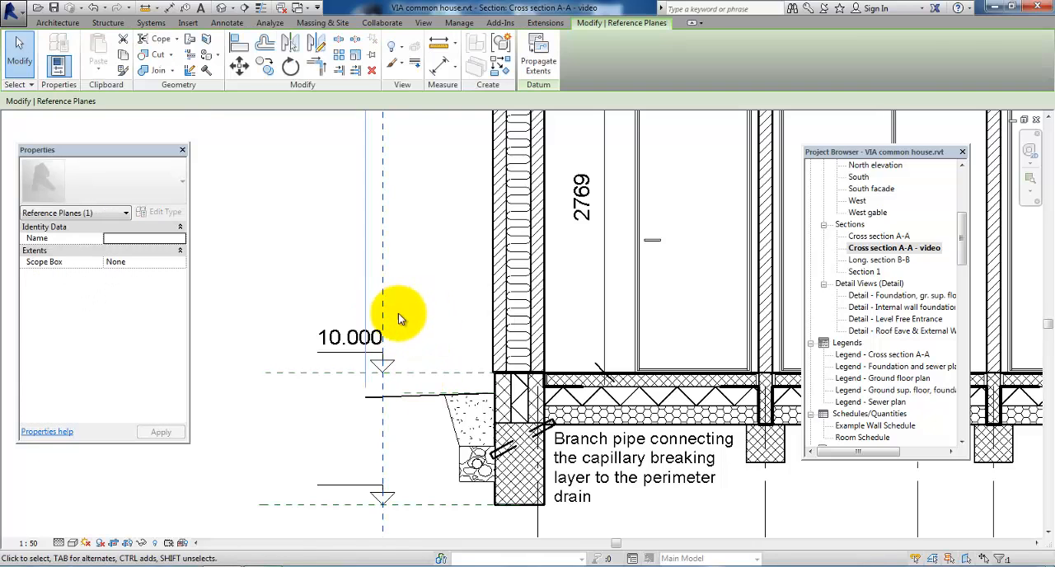
# Step: Select the 10.000 label to copy it toward the lower marker
pyautogui.click(403, 465)
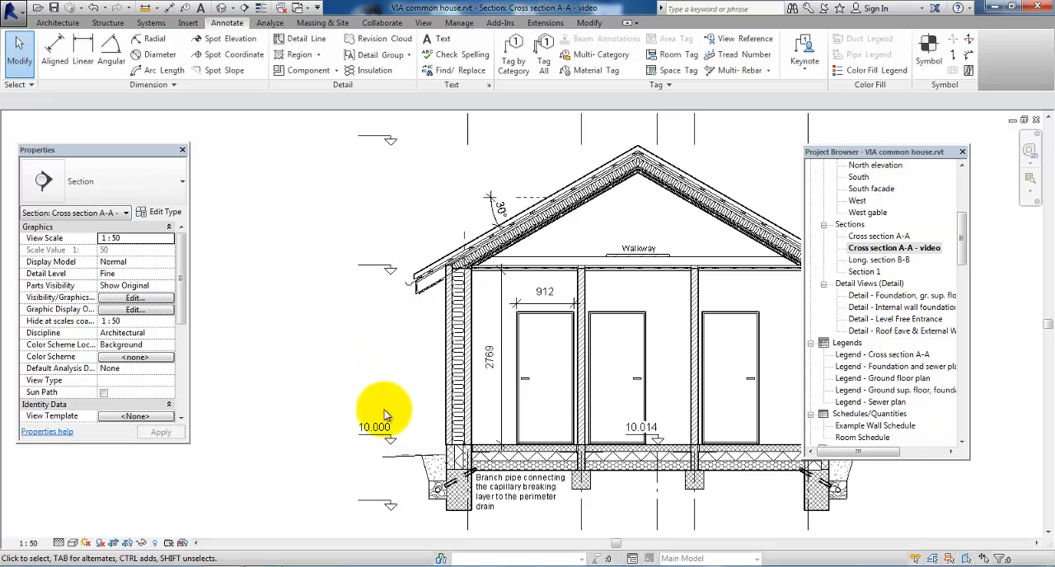
pyautogui.click(374, 426)
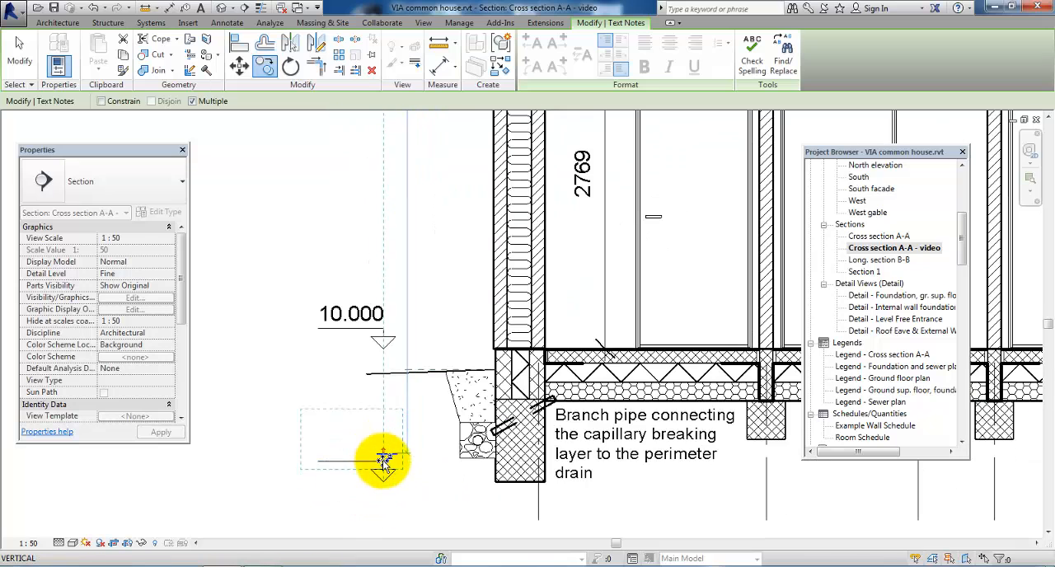
# Step: Drop the copied label at the lower marker and edit its text to 8.950
pyautogui.click(382, 462)
pyautogui.write('9.000')
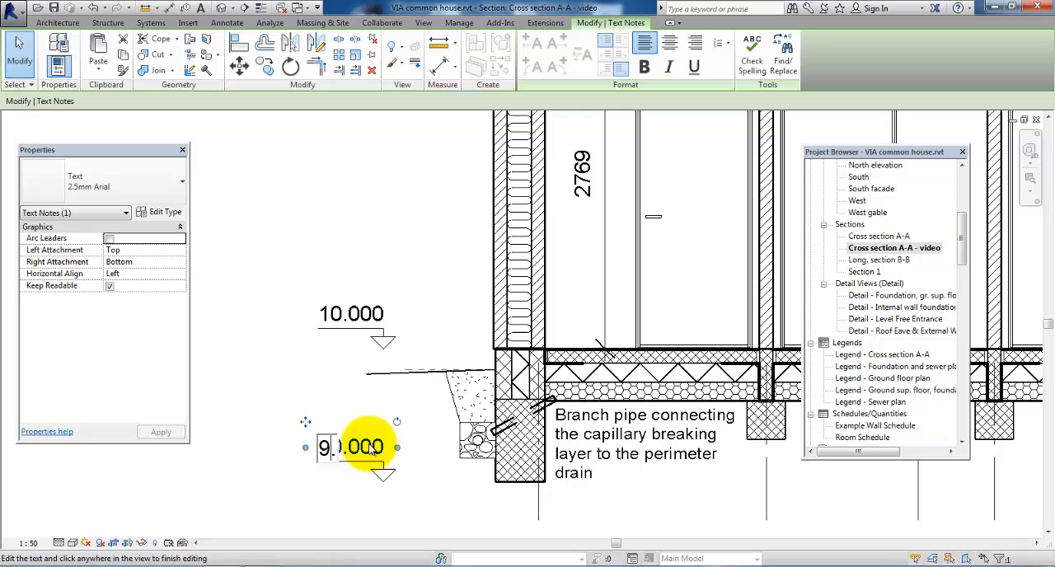
pyautogui.write('8.')
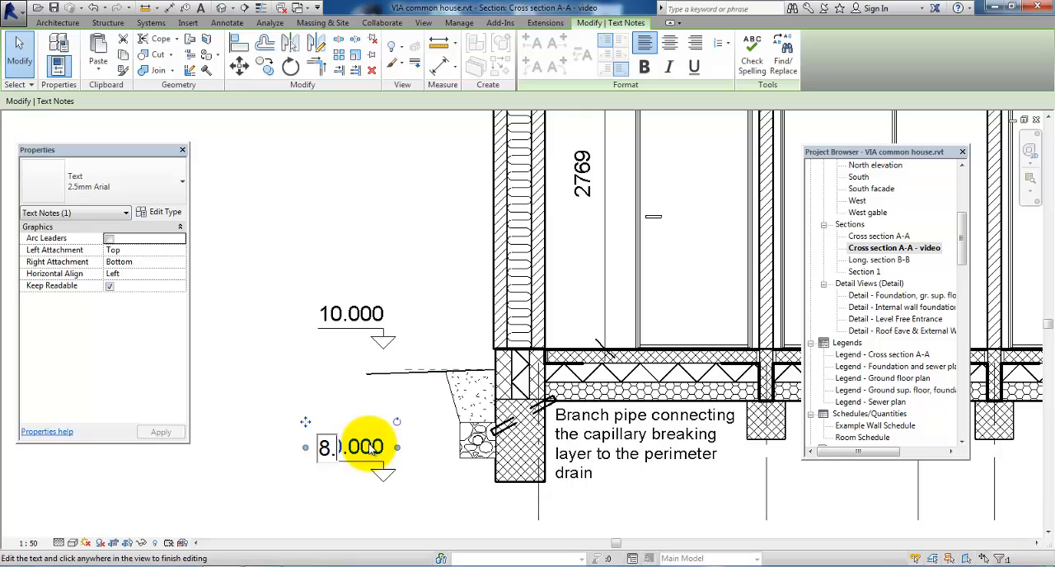
pyautogui.write('8.950')
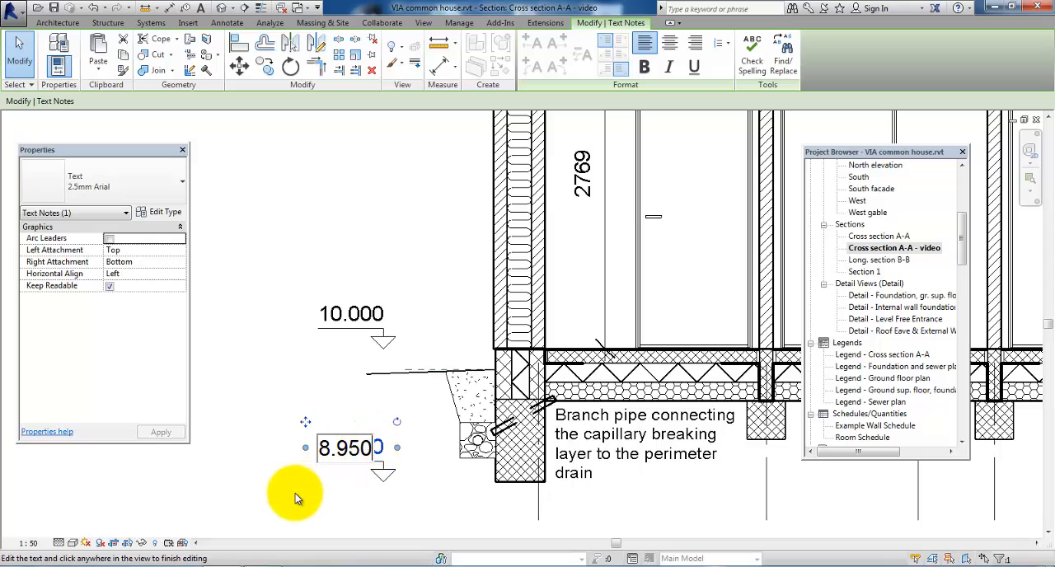
pyautogui.click(297, 498)
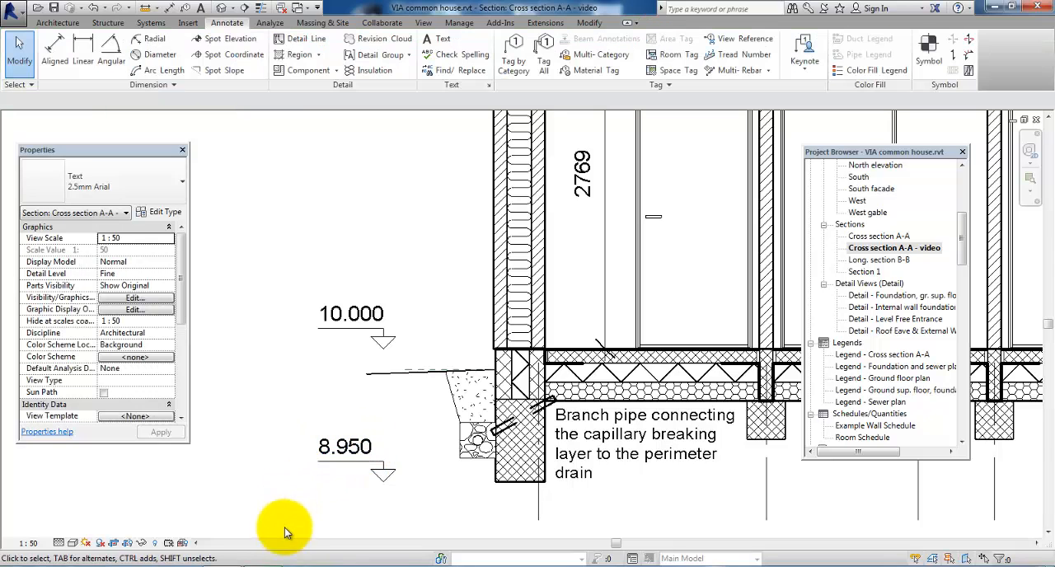